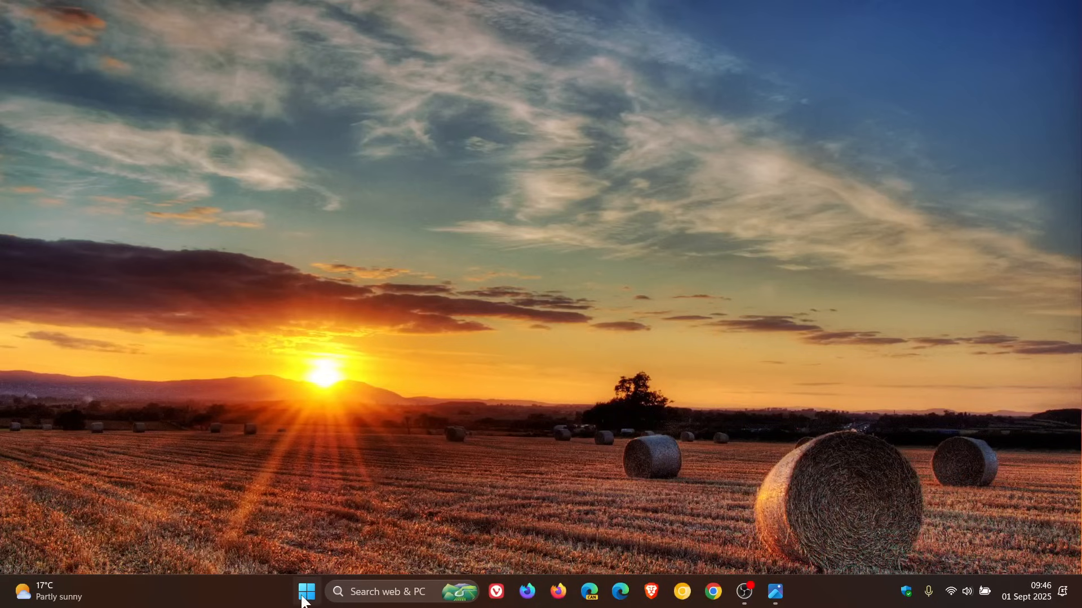
Launch Settings from Start and go to the Windows Update page showing the PC is up to date.
{"action": "left_click", "coordinate": [306, 592]}
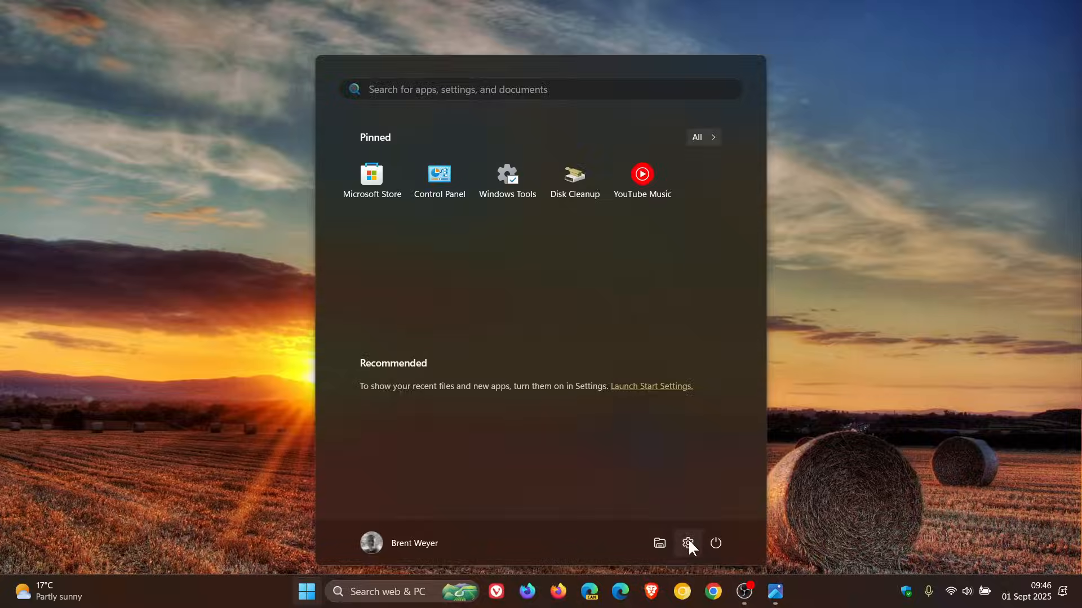
{"action": "left_click", "coordinate": [687, 544]}
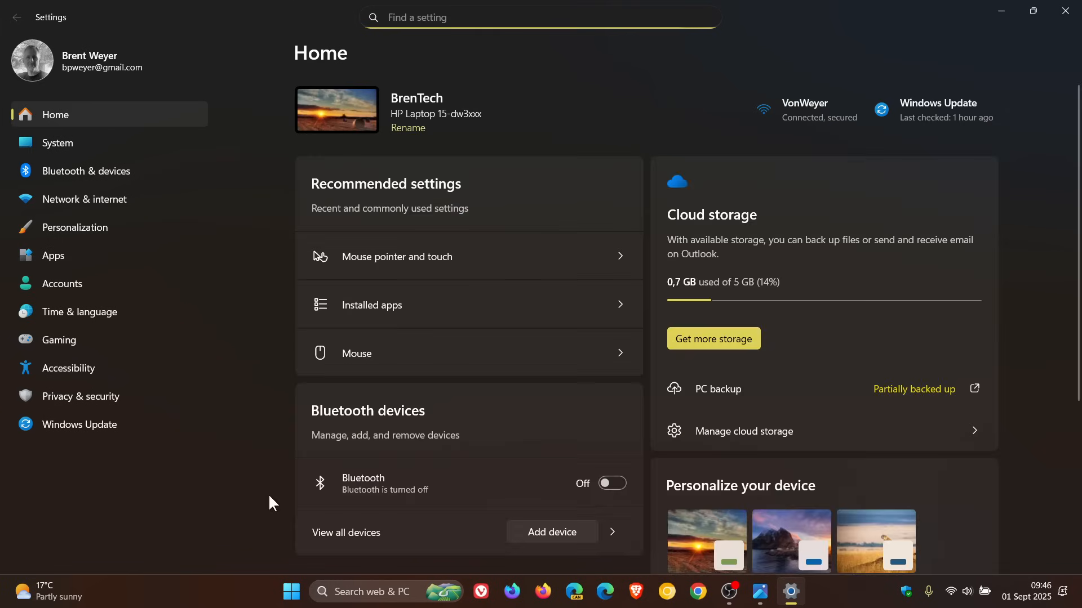
{"action": "left_click", "coordinate": [79, 424]}
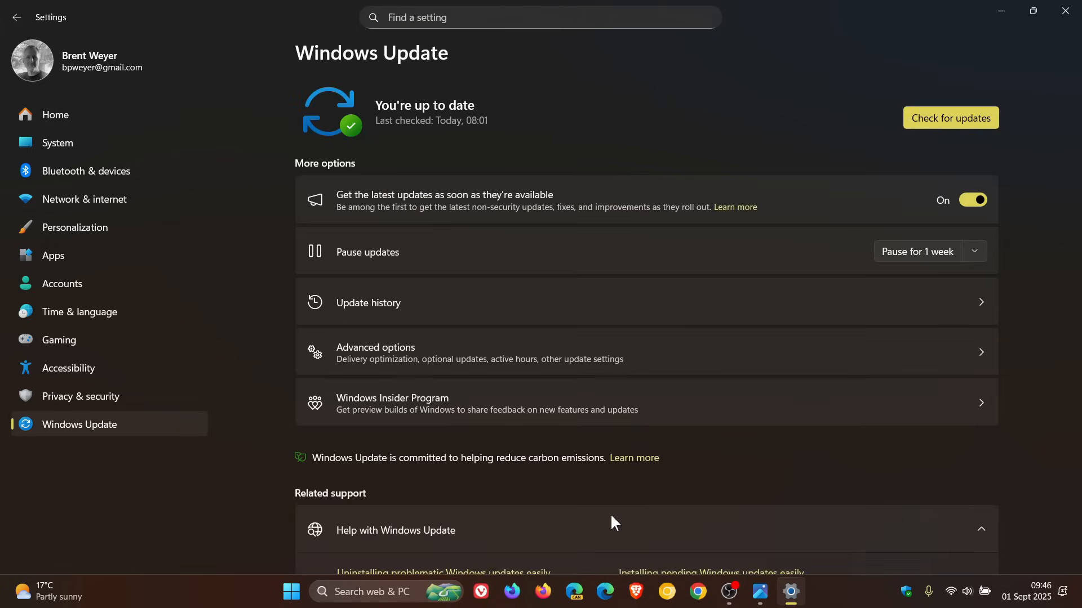
{"action": "mouse_move", "coordinate": [667, 306]}
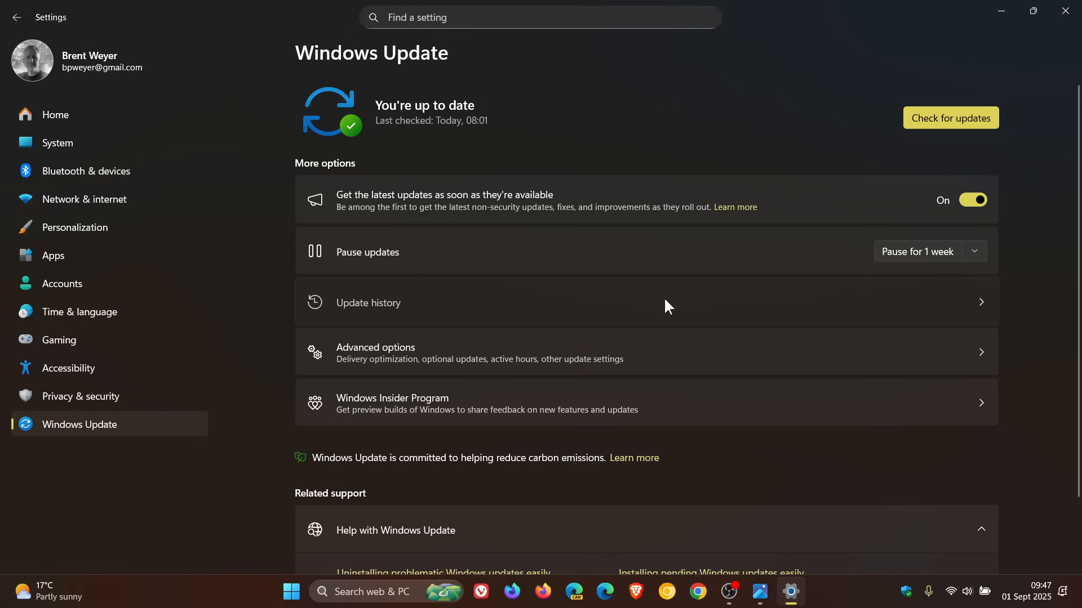
Open Update history to list the 50 installed quality updates.
{"action": "left_click", "coordinate": [368, 302]}
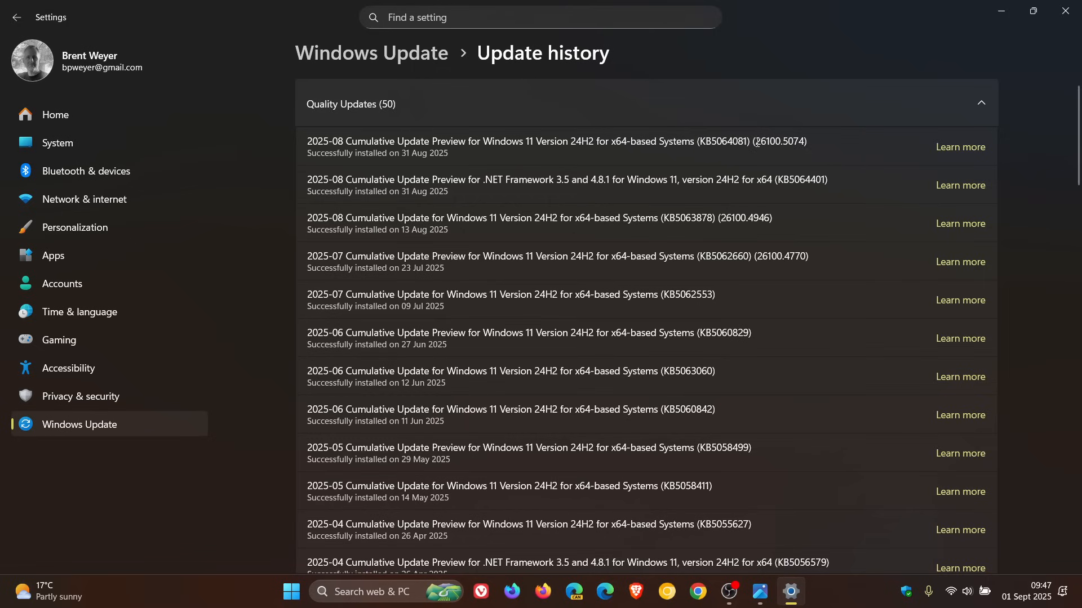
{"action": "double_click", "coordinate": [765, 141]}
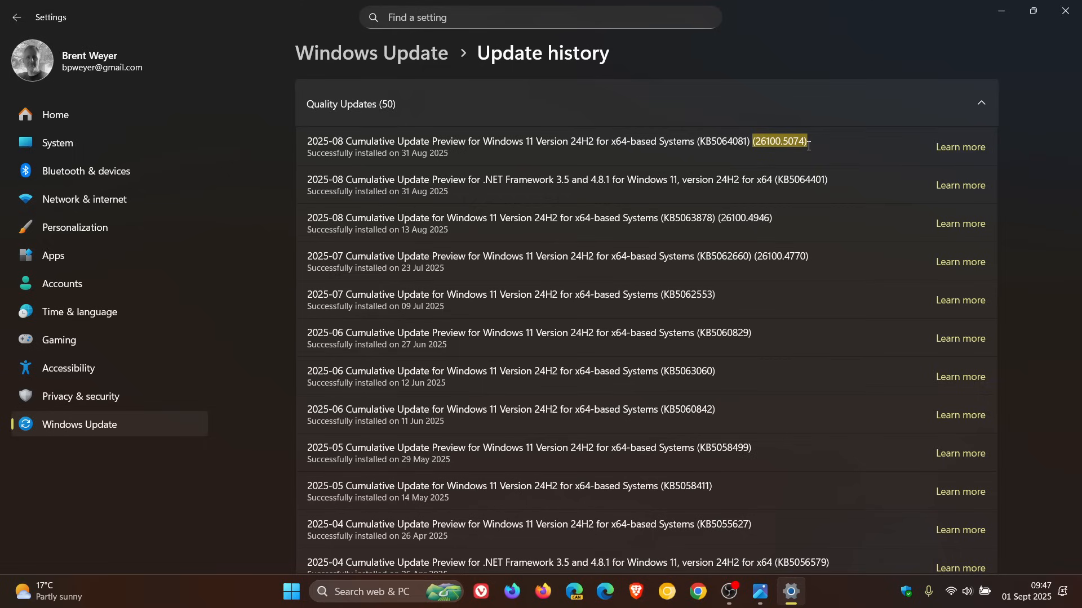
{"action": "mouse_move", "coordinate": [855, 138]}
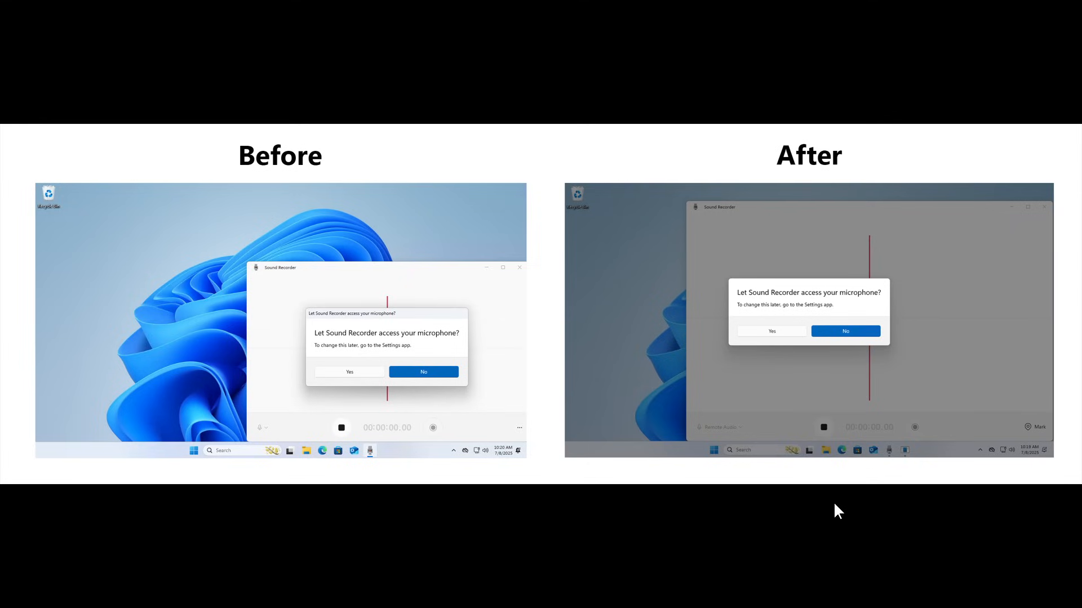
{"action": "mouse_move", "coordinate": [948, 423]}
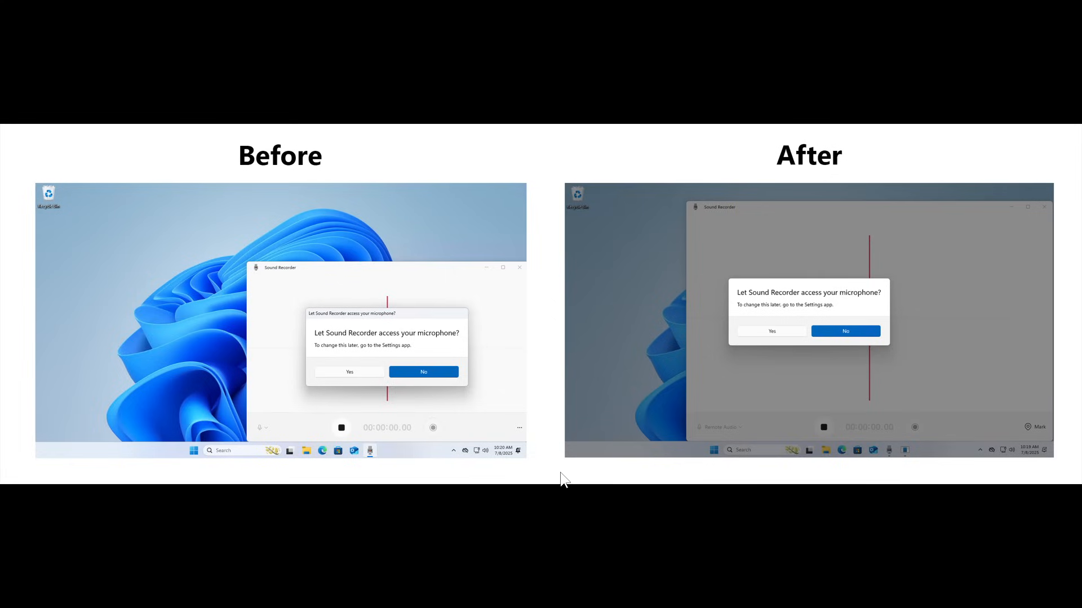
{"action": "mouse_move", "coordinate": [568, 474]}
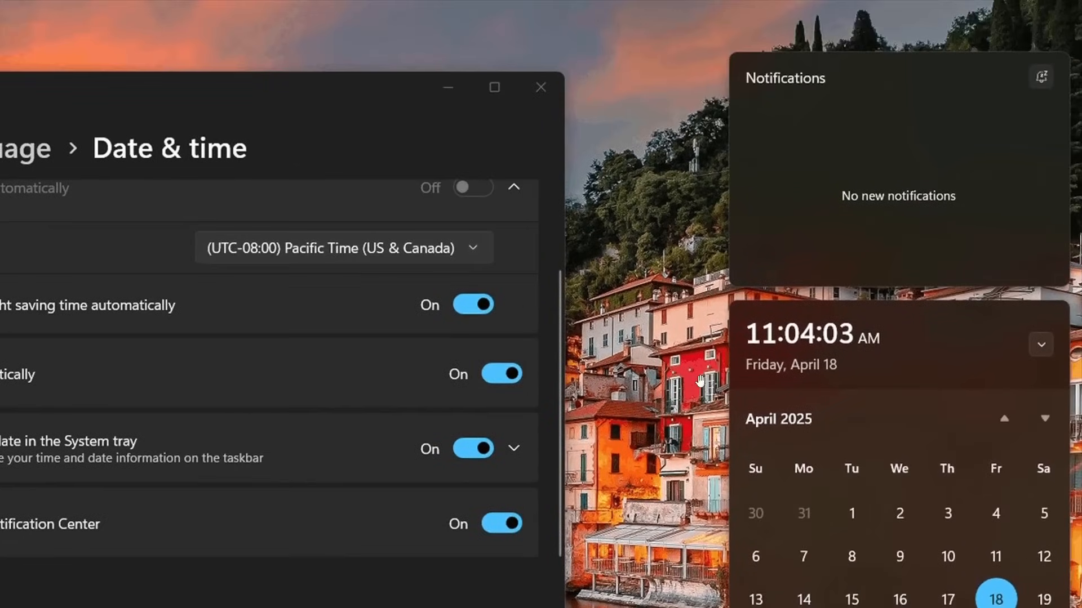
{"action": "mouse_move", "coordinate": [869, 335]}
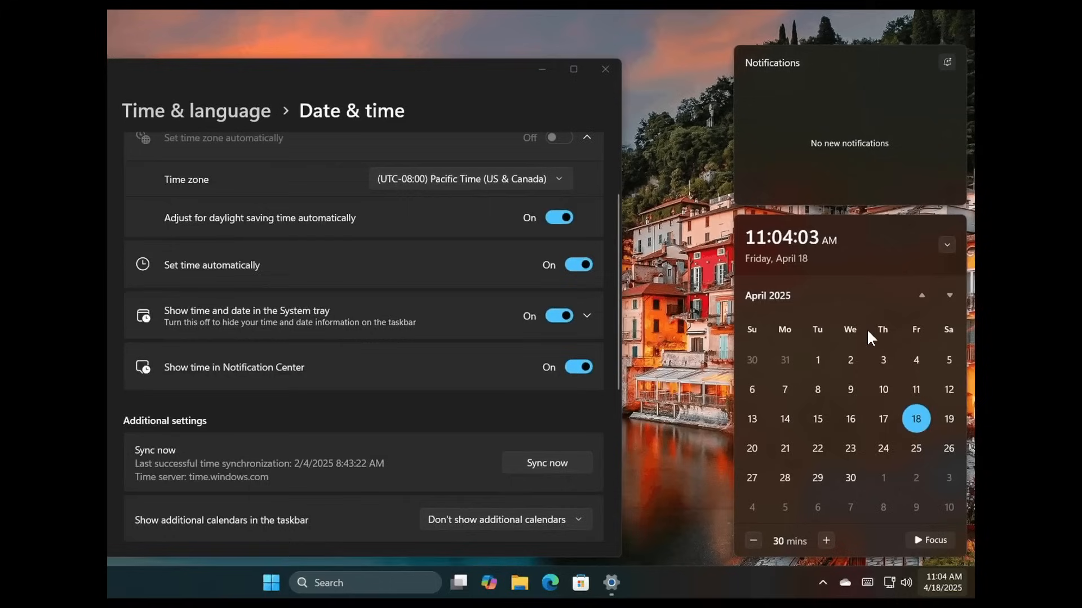
{"action": "mouse_move", "coordinate": [391, 363]}
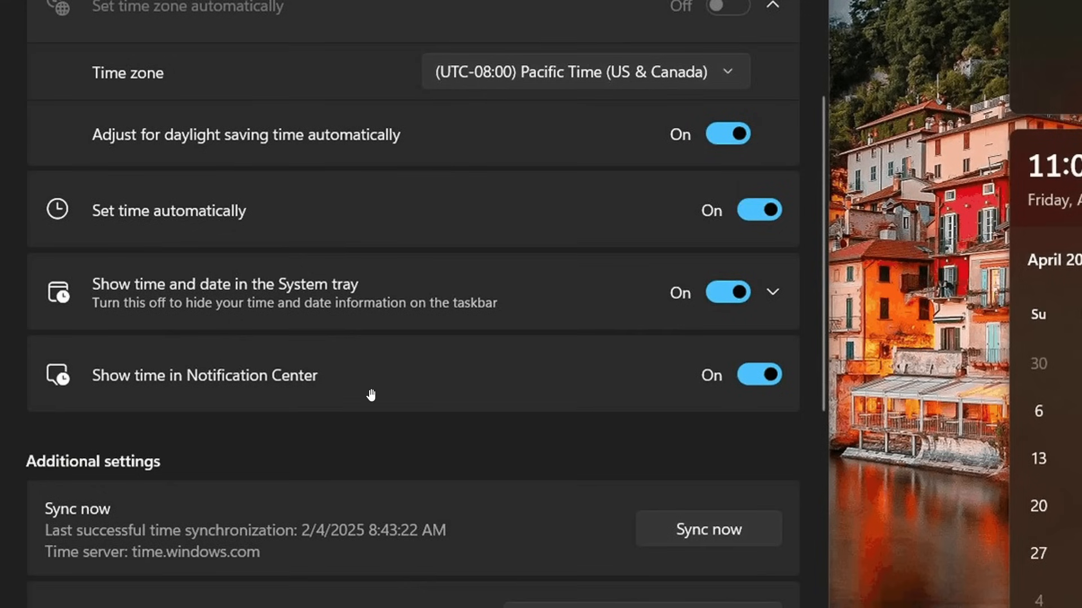
{"action": "mouse_move", "coordinate": [395, 390]}
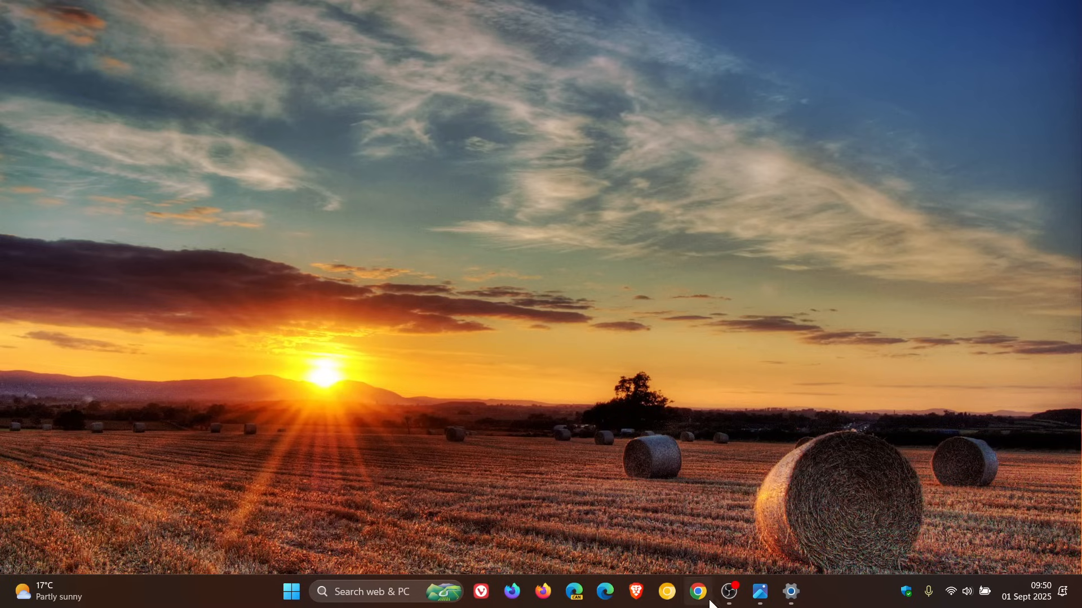
{"action": "mouse_move", "coordinate": [729, 592]}
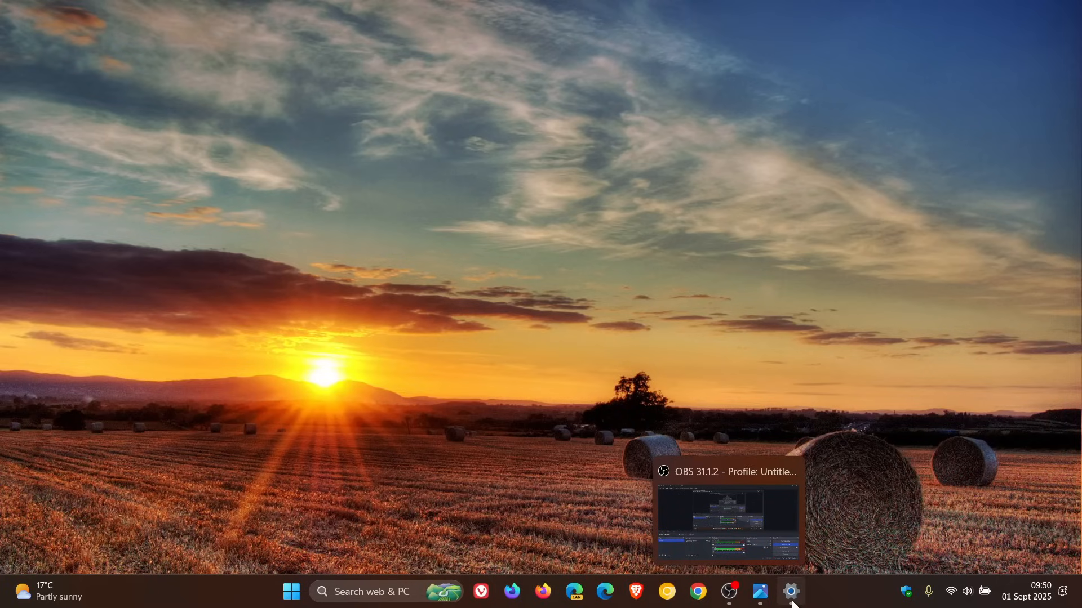
{"action": "mouse_move", "coordinate": [638, 293]}
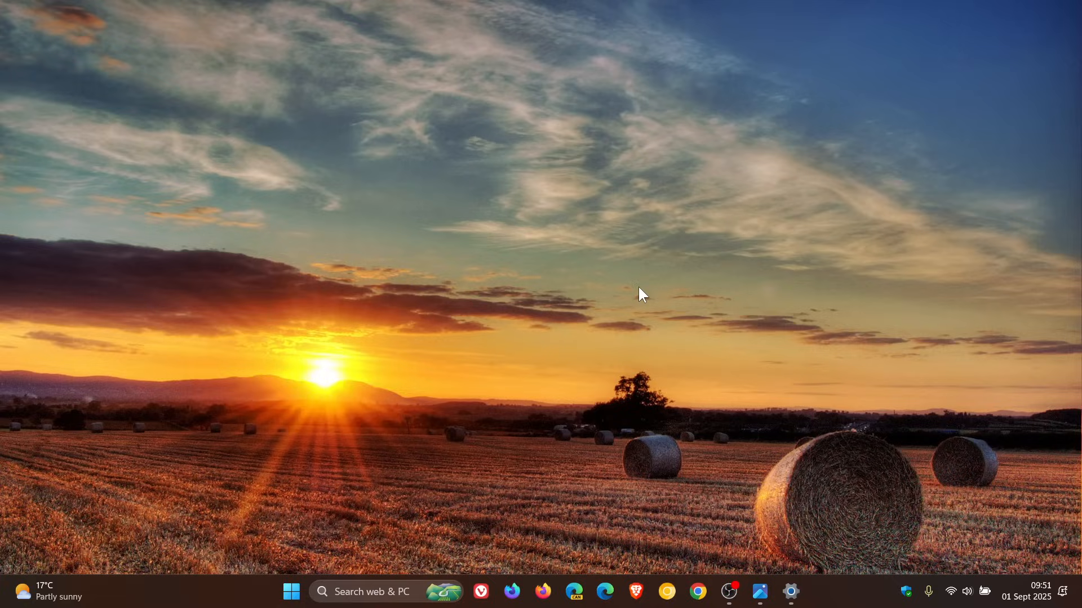
{"action": "mouse_move", "coordinate": [797, 404]}
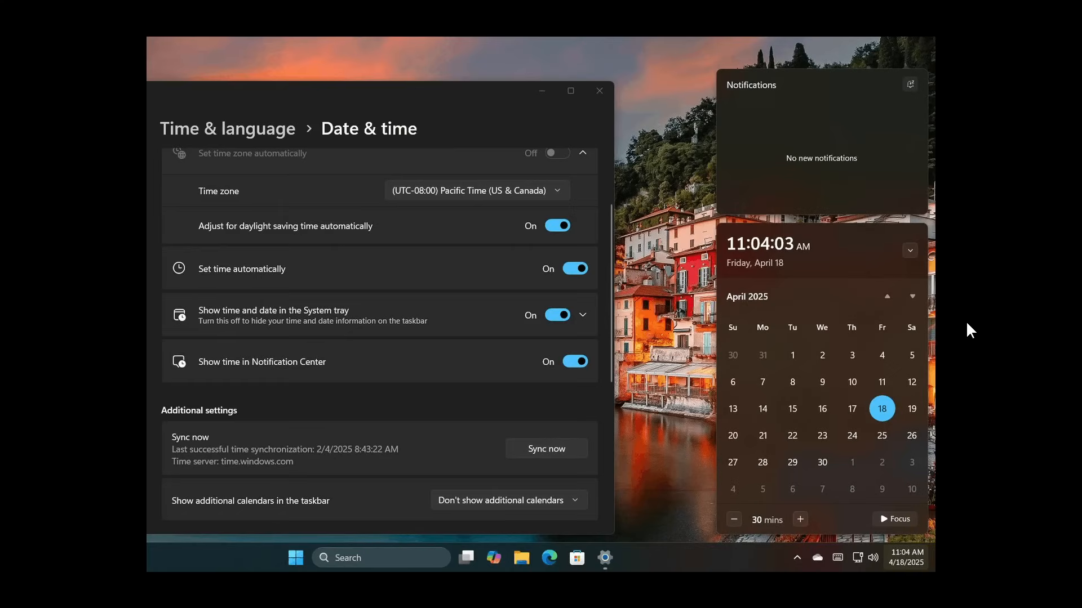
Type 'Puppy' and close the Date & time screenshot viewer, returning to the desktop.
{"action": "type", "text": "Puppy"}
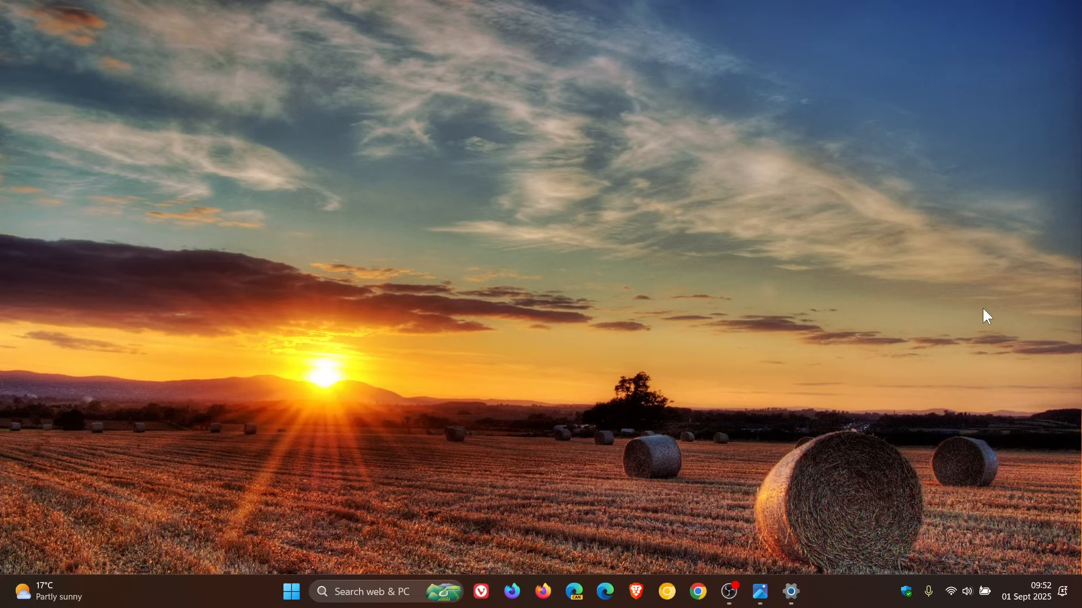
Show the context menu for image 122 in Pictures > Thumbnails, then dismiss it.
{"action": "left_click", "coordinate": [291, 592]}
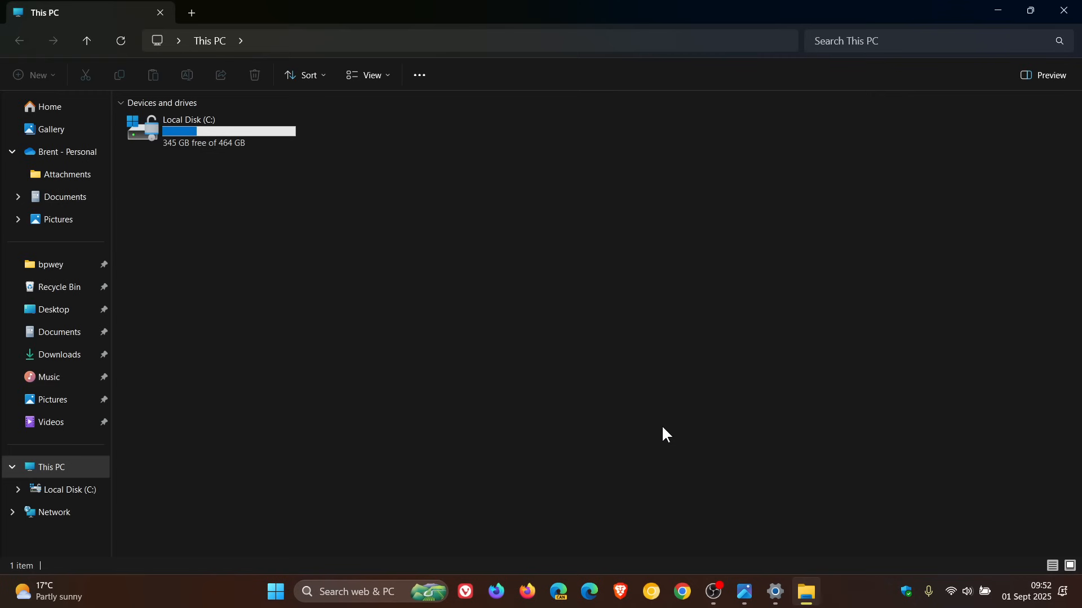
{"action": "mouse_move", "coordinate": [672, 416]}
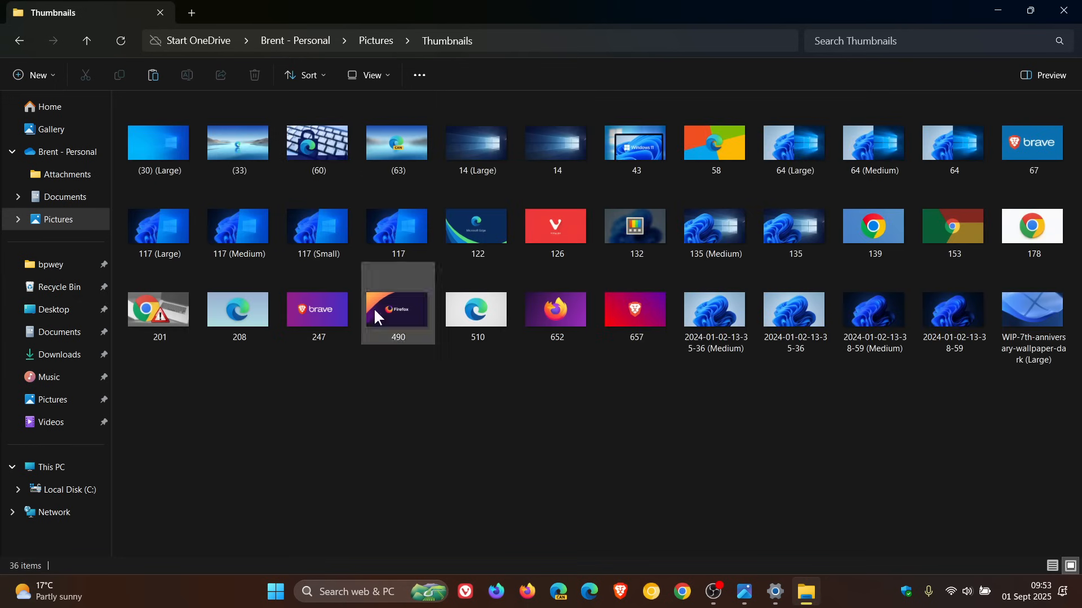
{"action": "right_click", "coordinate": [396, 309]}
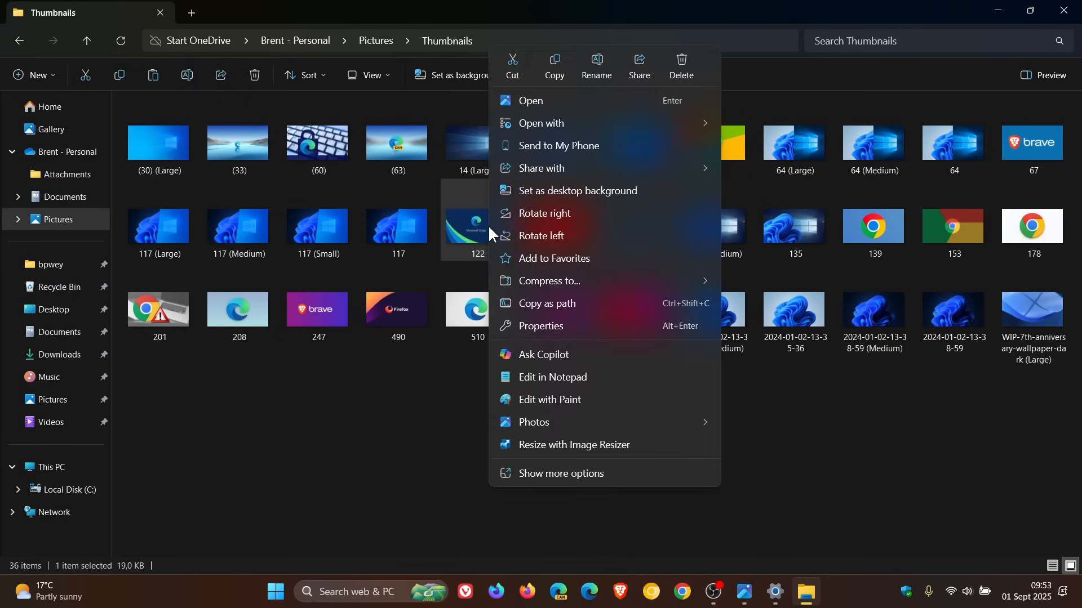
{"action": "mouse_move", "coordinate": [554, 65]}
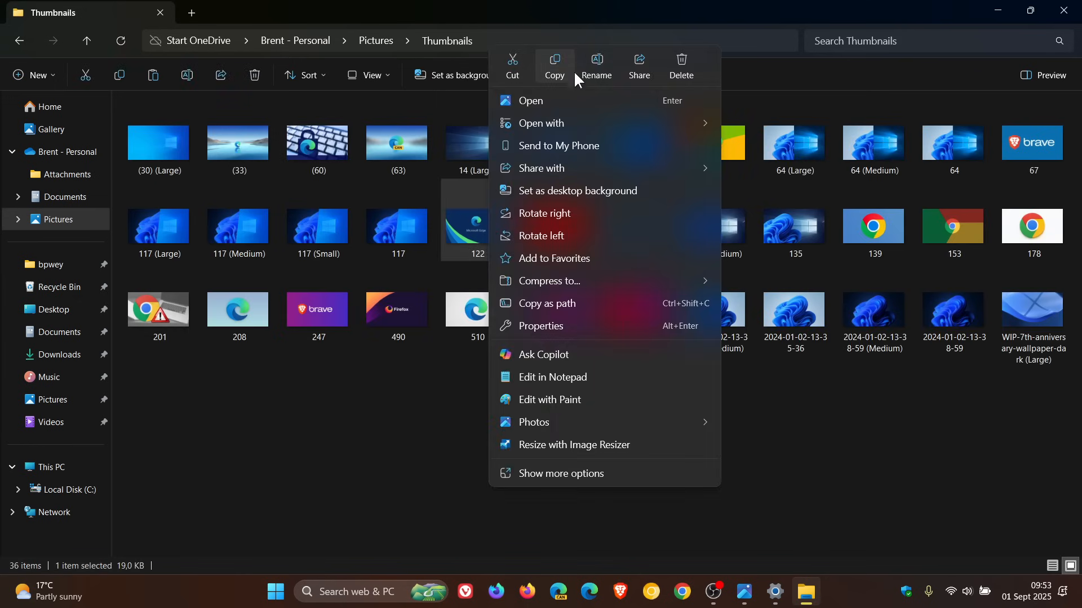
{"action": "mouse_move", "coordinate": [587, 75]}
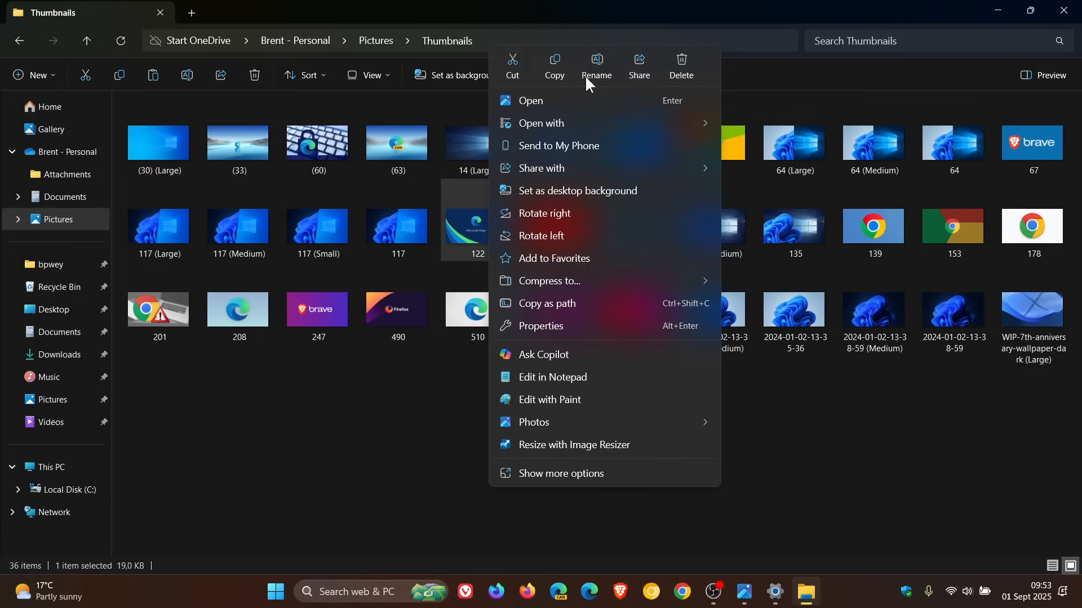
{"action": "mouse_move", "coordinate": [903, 447]}
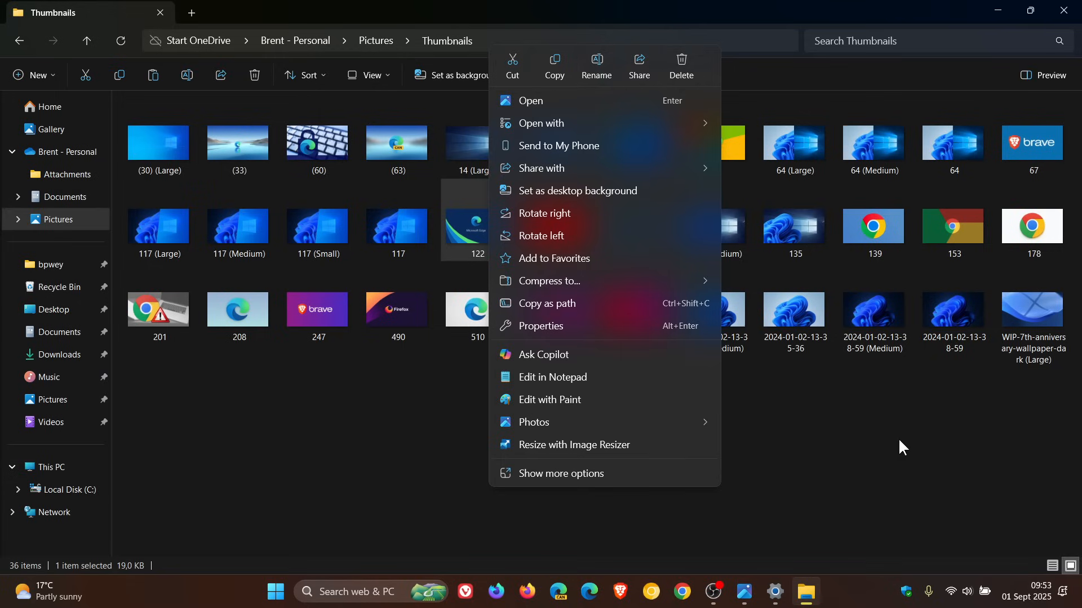
{"action": "left_click", "coordinate": [854, 489]}
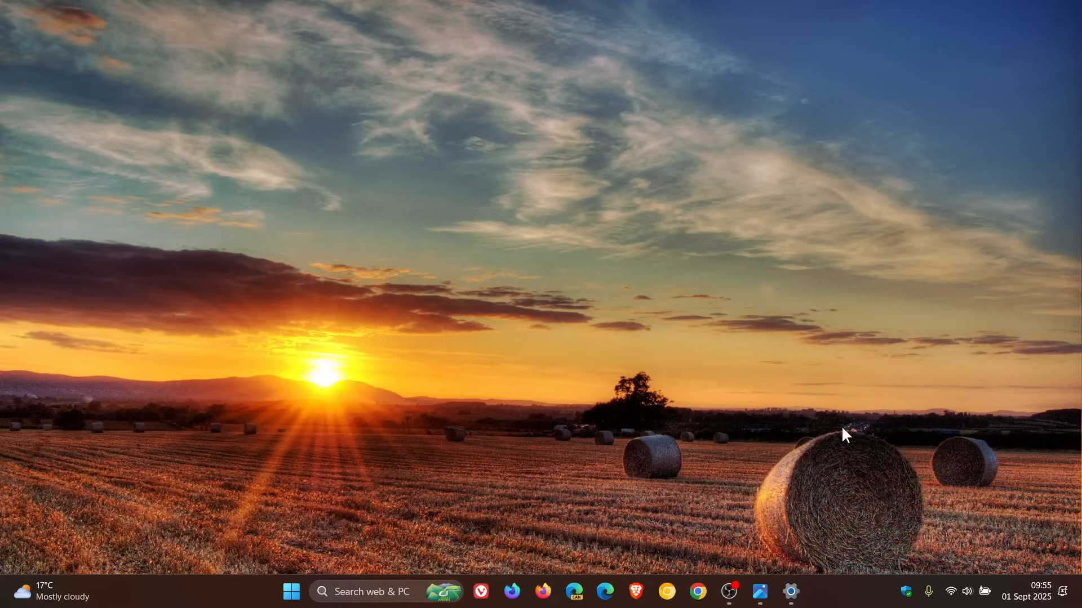
Go to Privacy & security > Text and image generation, where both options are on.
{"action": "left_click", "coordinate": [790, 592]}
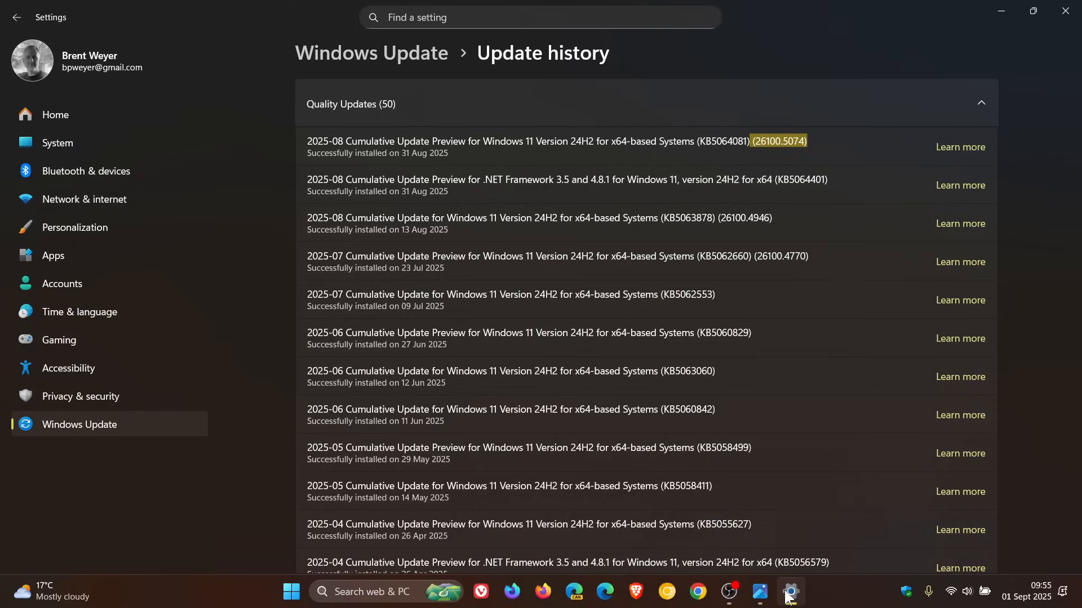
{"action": "left_click", "coordinate": [80, 397]}
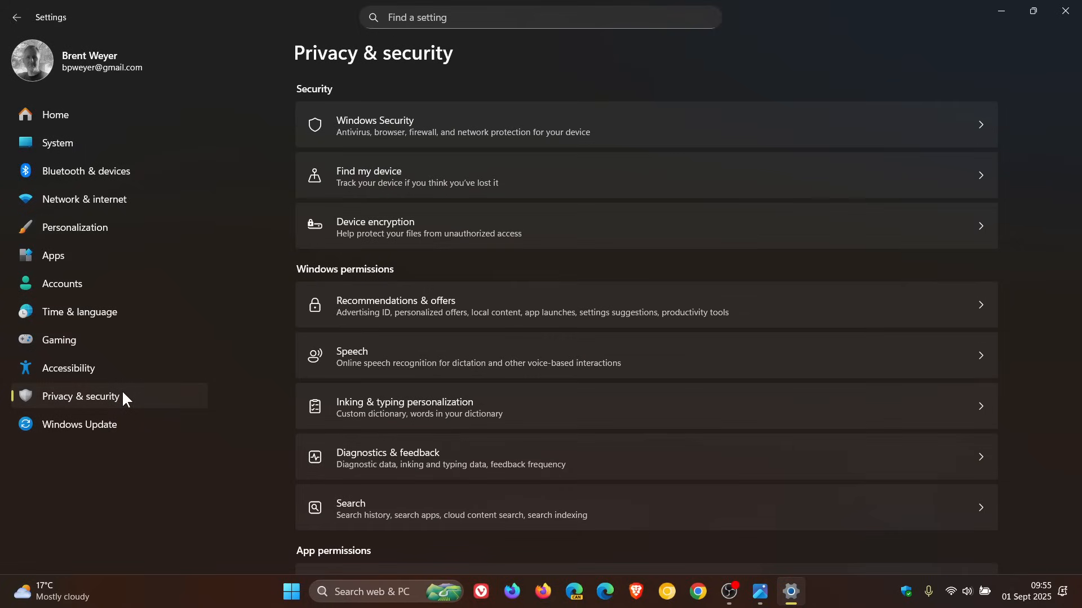
{"action": "scroll", "scroll_direction": "down", "scroll_amount": 3}
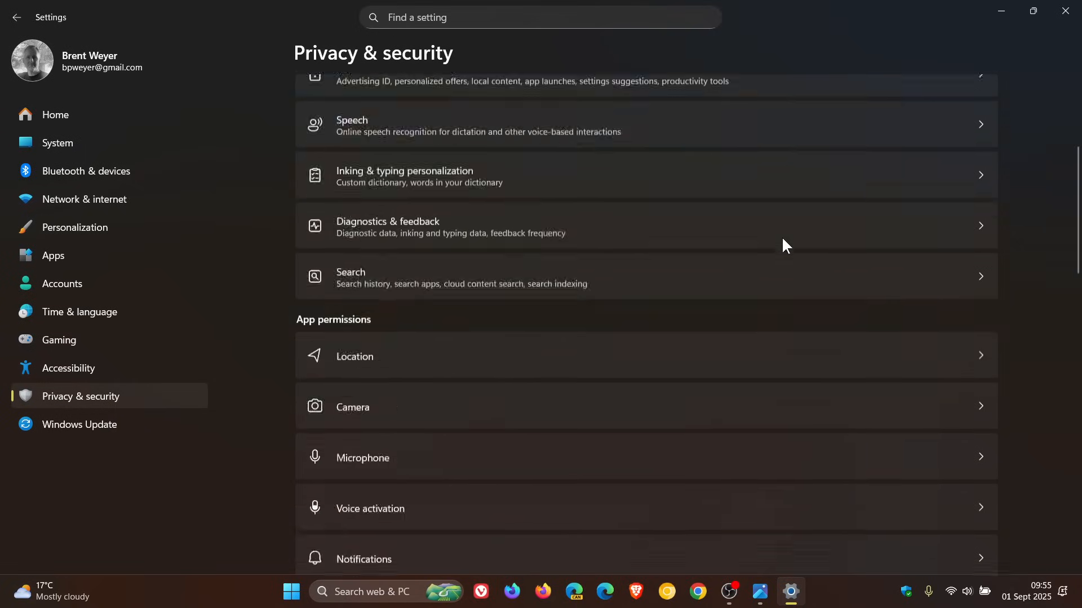
{"action": "scroll", "scroll_direction": "down", "scroll_amount": 3}
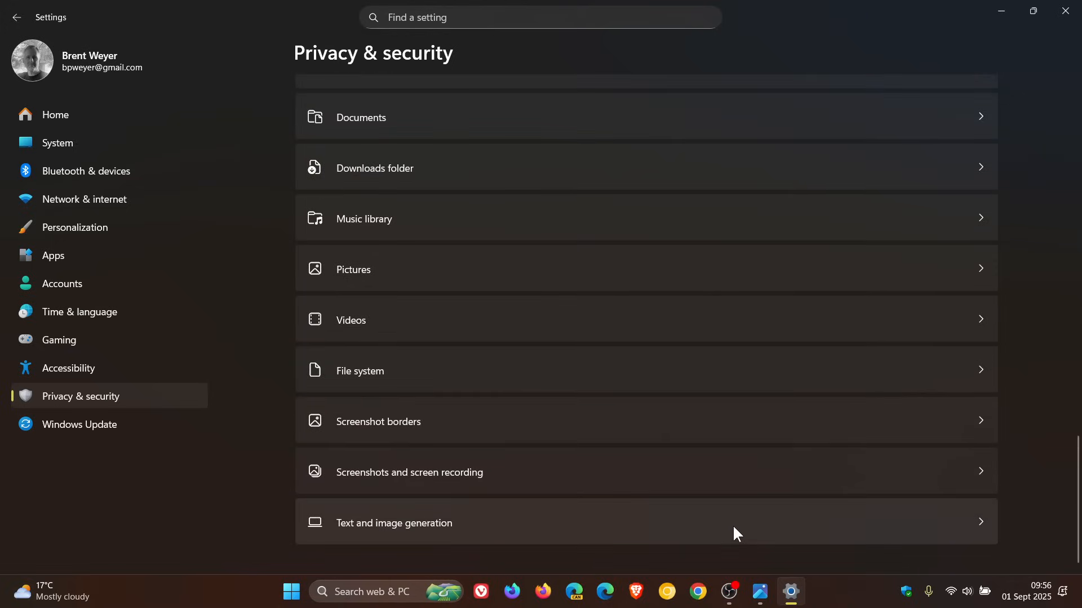
{"action": "left_click", "coordinate": [394, 522]}
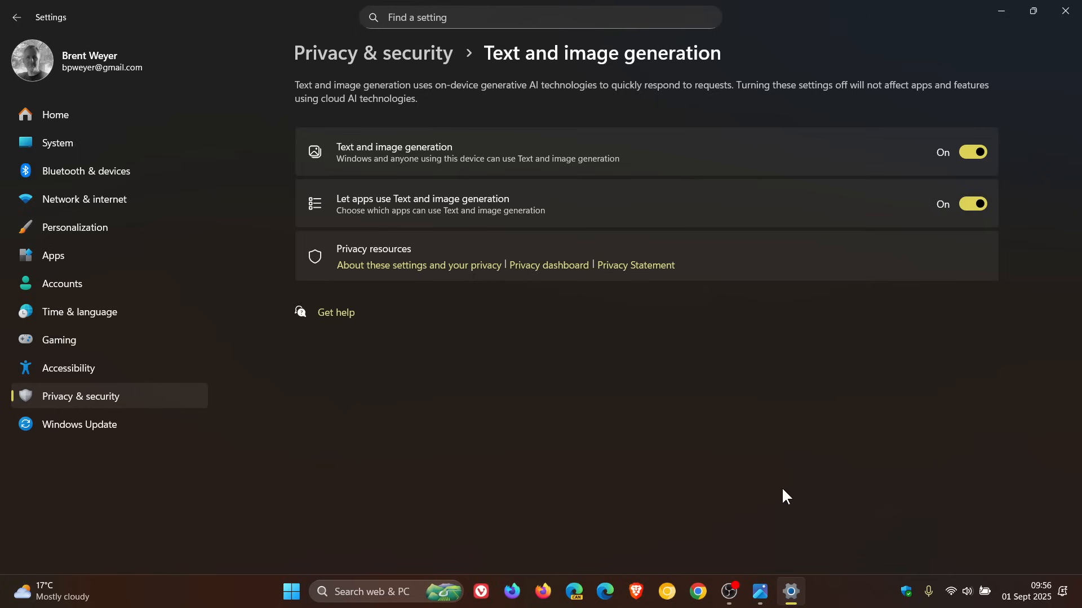
{"action": "mouse_move", "coordinate": [827, 393]}
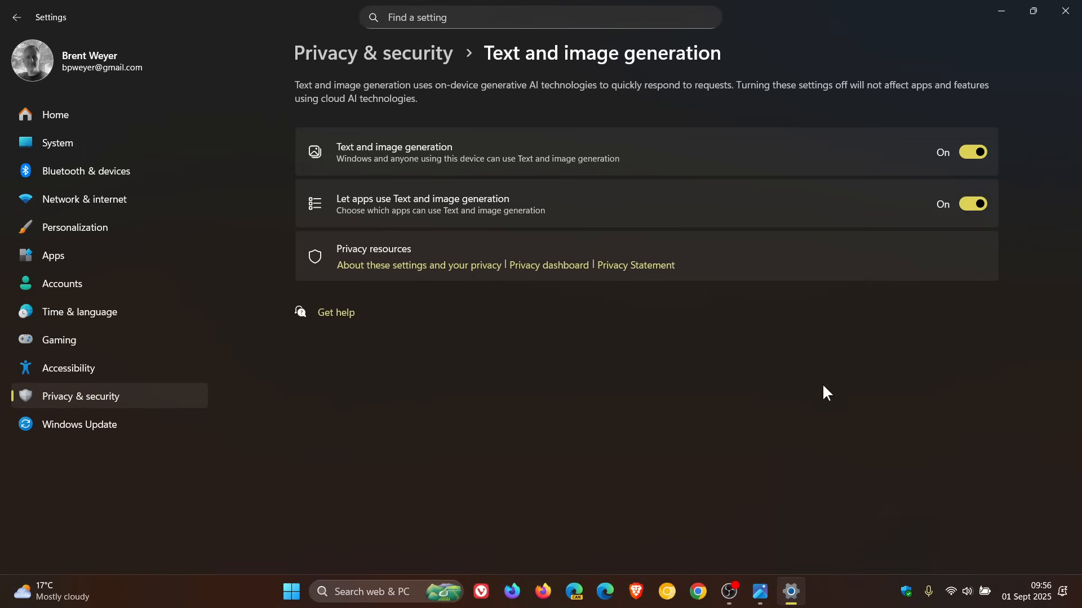
{"action": "mouse_move", "coordinate": [836, 372]}
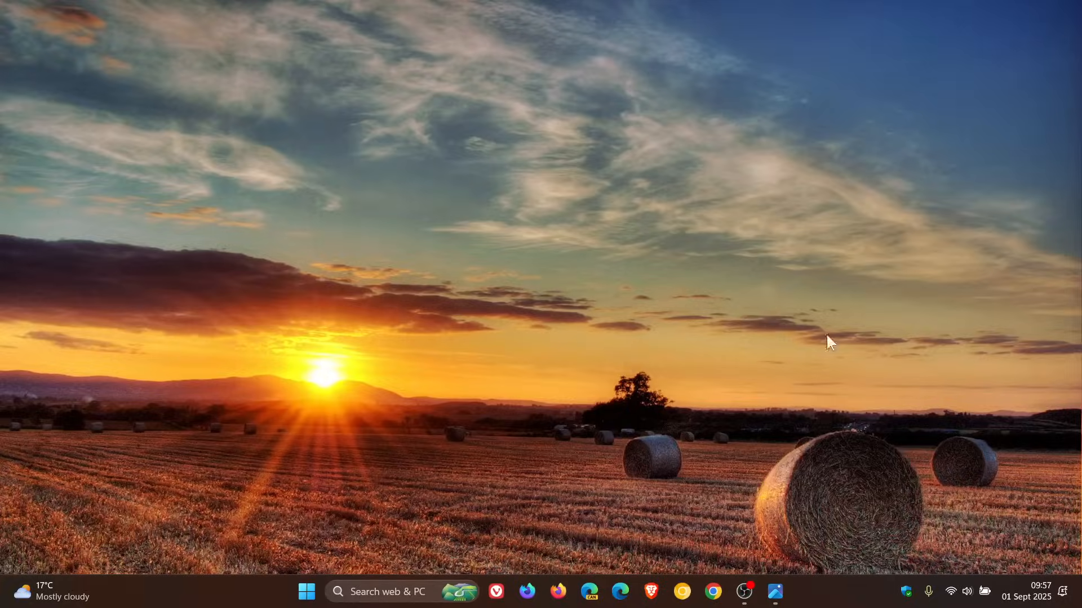
{"action": "mouse_move", "coordinate": [836, 512]}
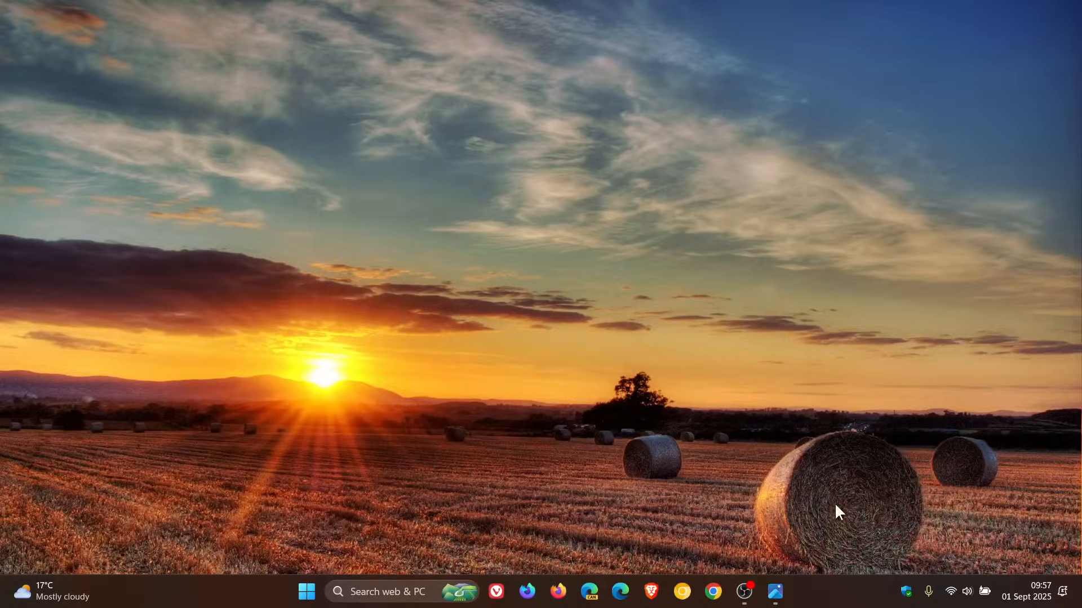
{"action": "type", "text": "Puppy"}
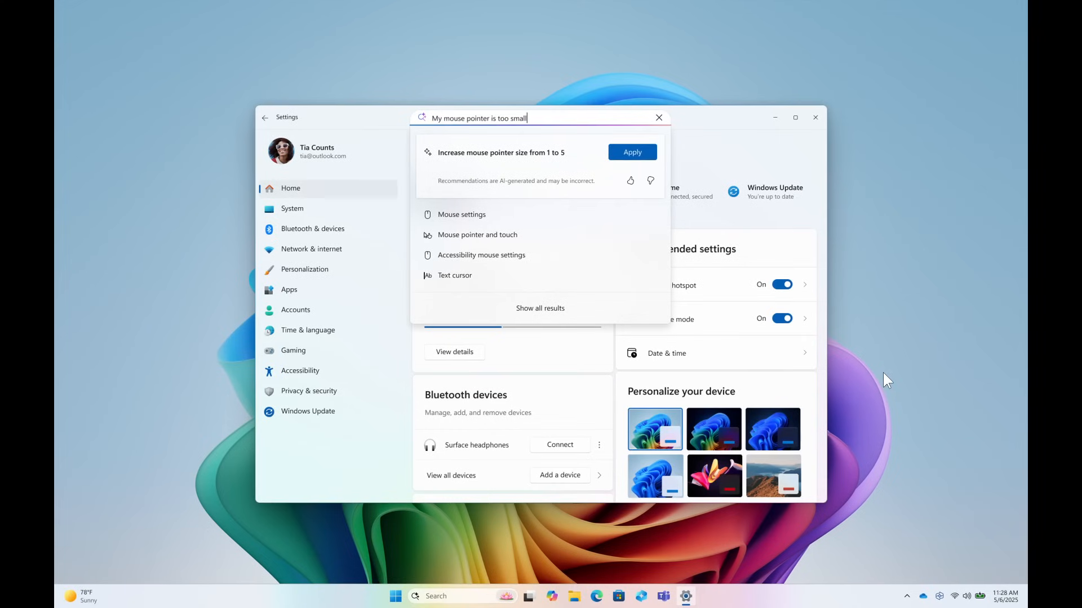
{"action": "mouse_move", "coordinate": [890, 377]}
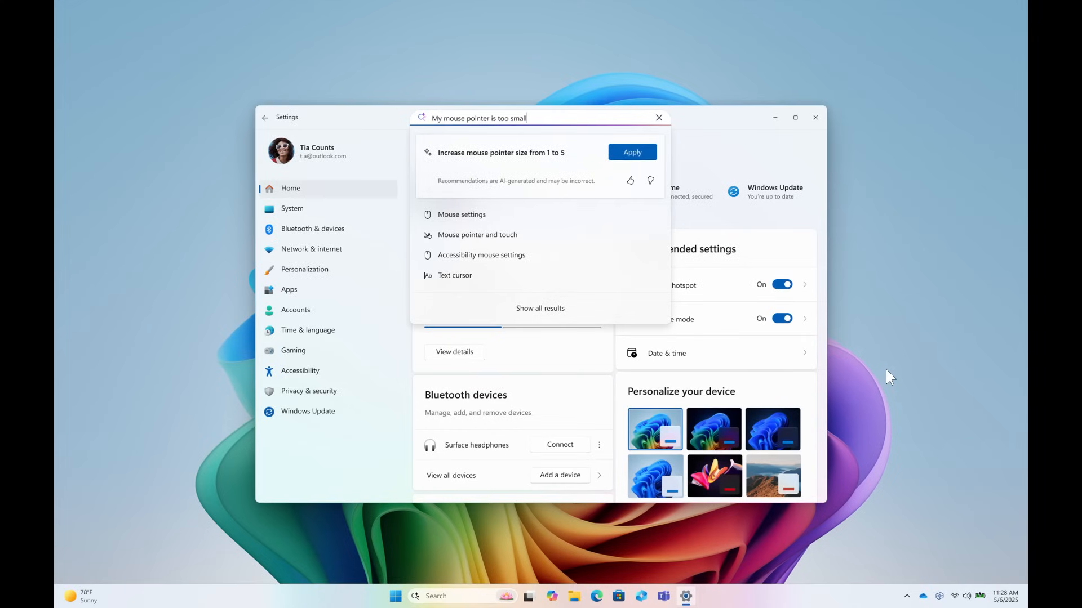
{"action": "mouse_move", "coordinate": [652, 385]}
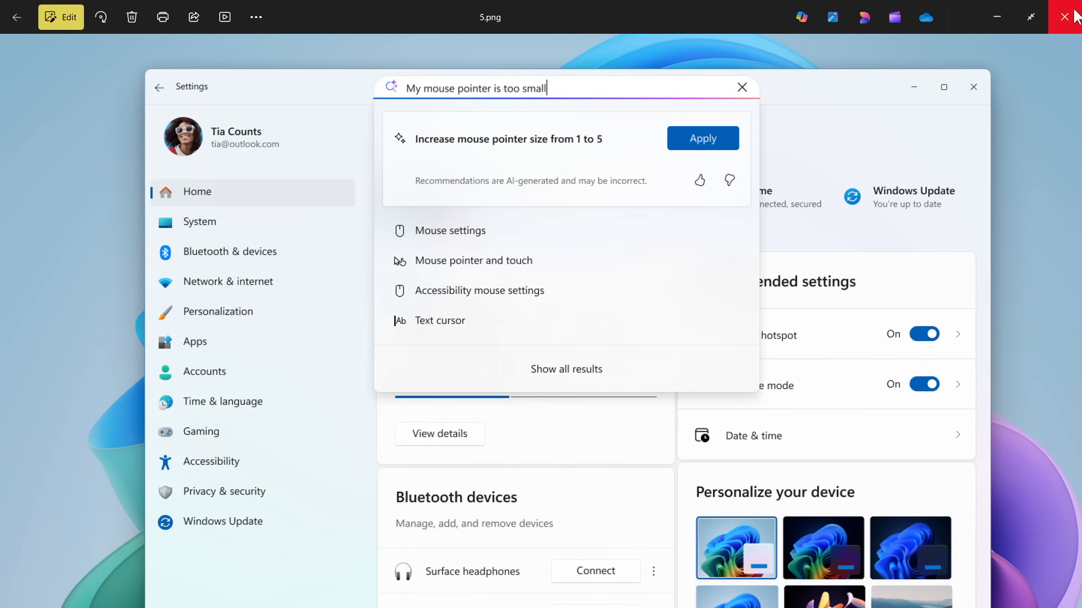
{"action": "left_click", "coordinate": [1066, 16]}
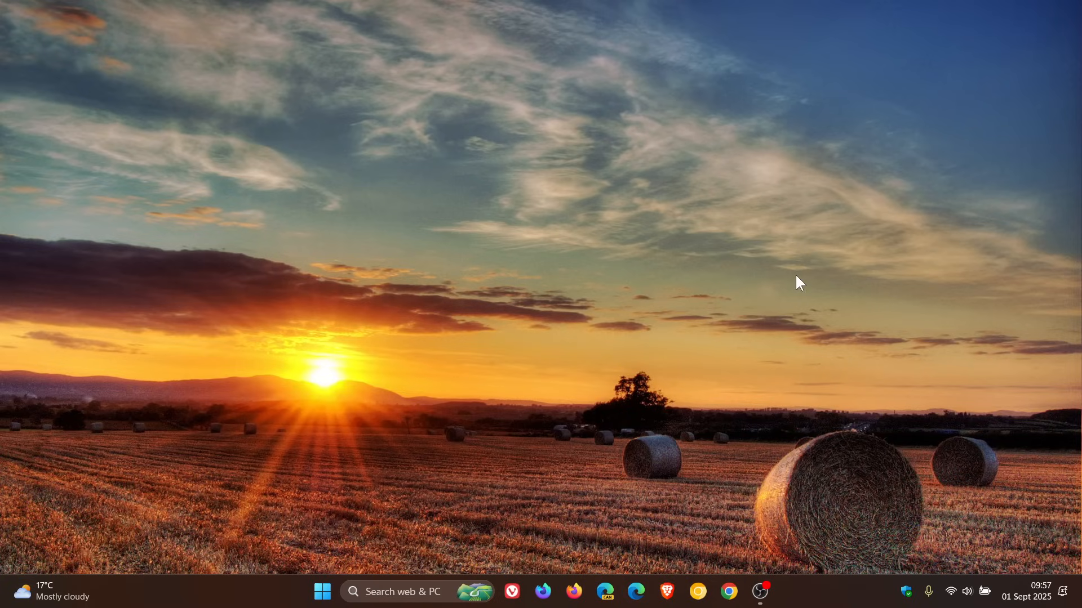
{"action": "mouse_move", "coordinate": [200, 602]}
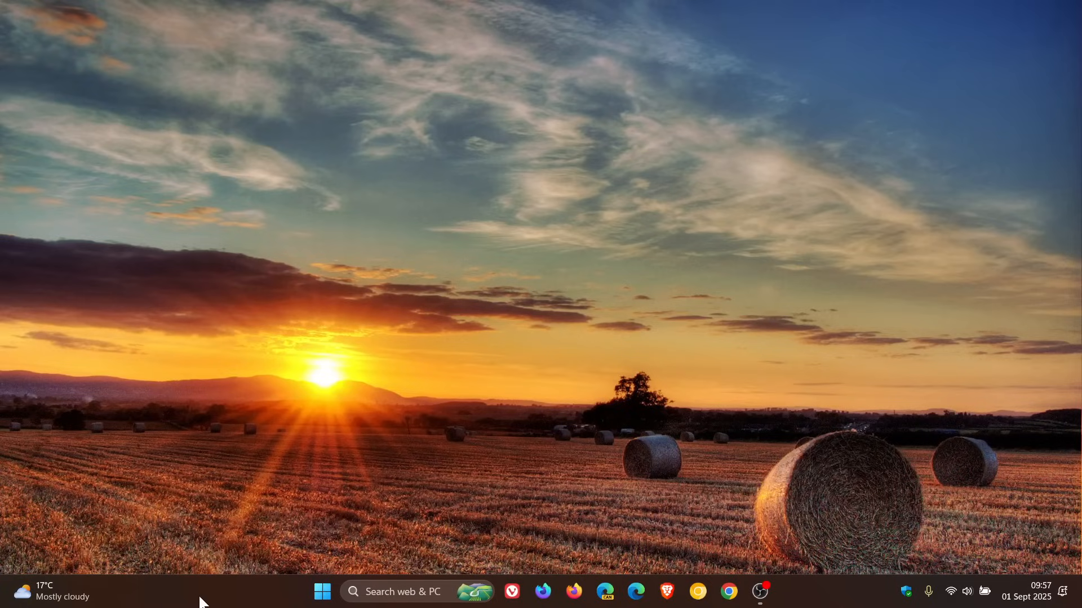
{"action": "mouse_move", "coordinate": [578, 405]}
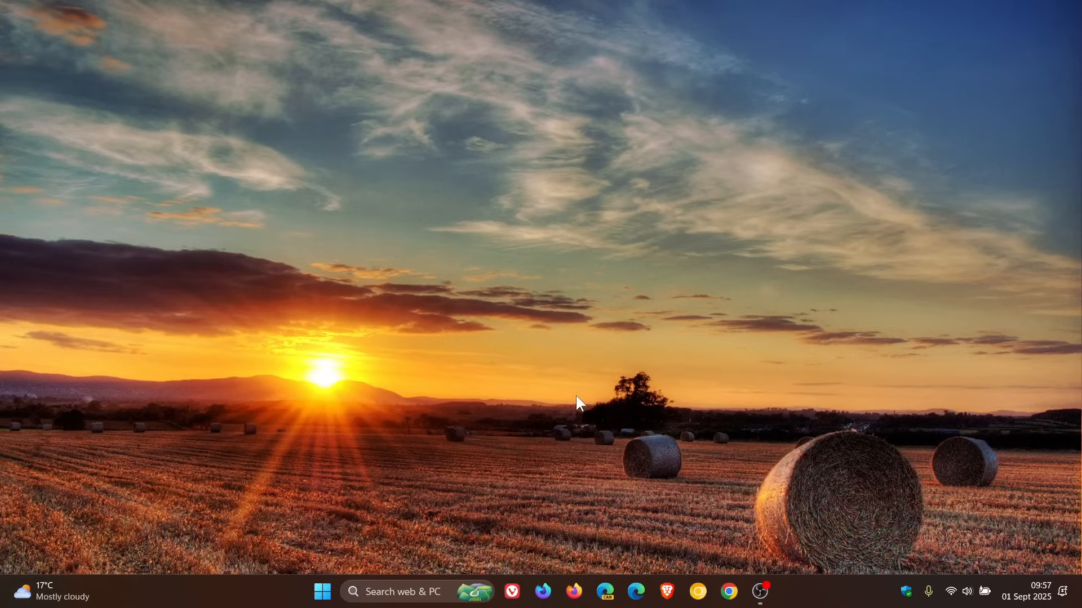
{"action": "left_click", "coordinate": [773, 592]}
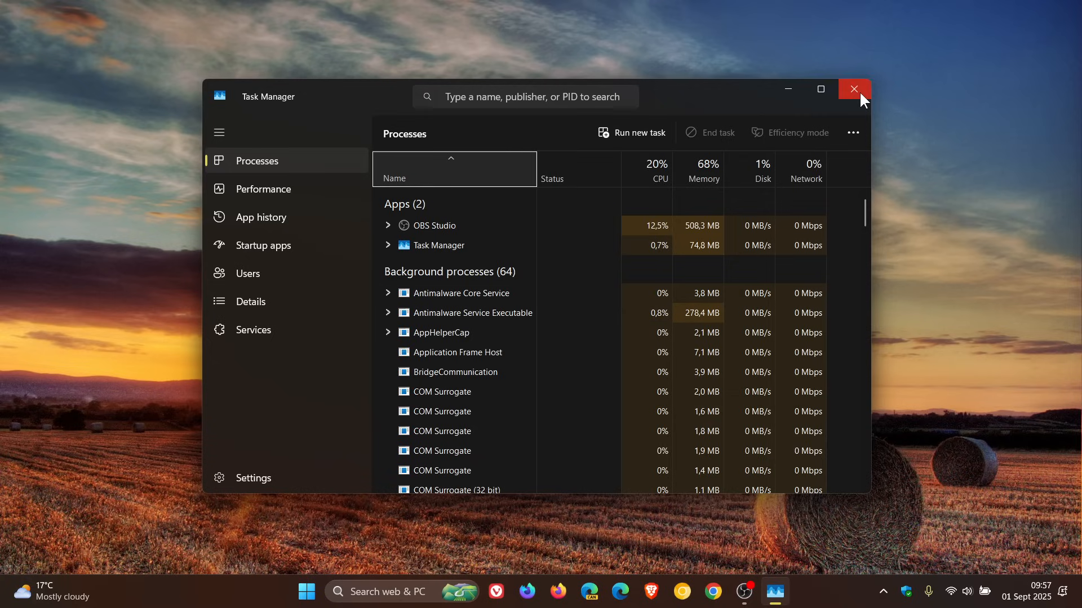
{"action": "left_click", "coordinate": [854, 89]}
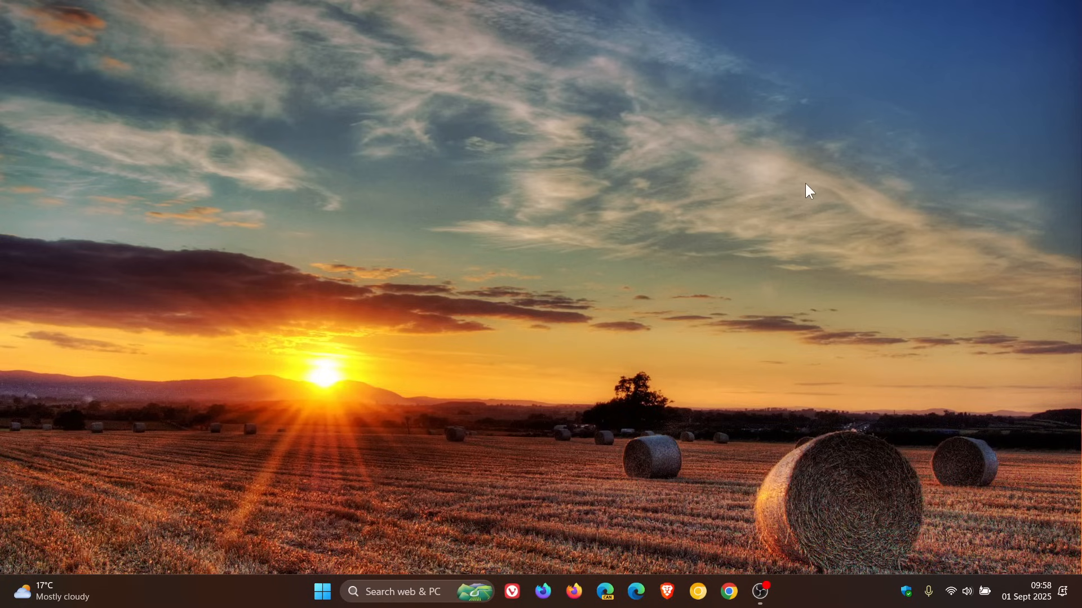
{"action": "left_click", "coordinate": [321, 592]}
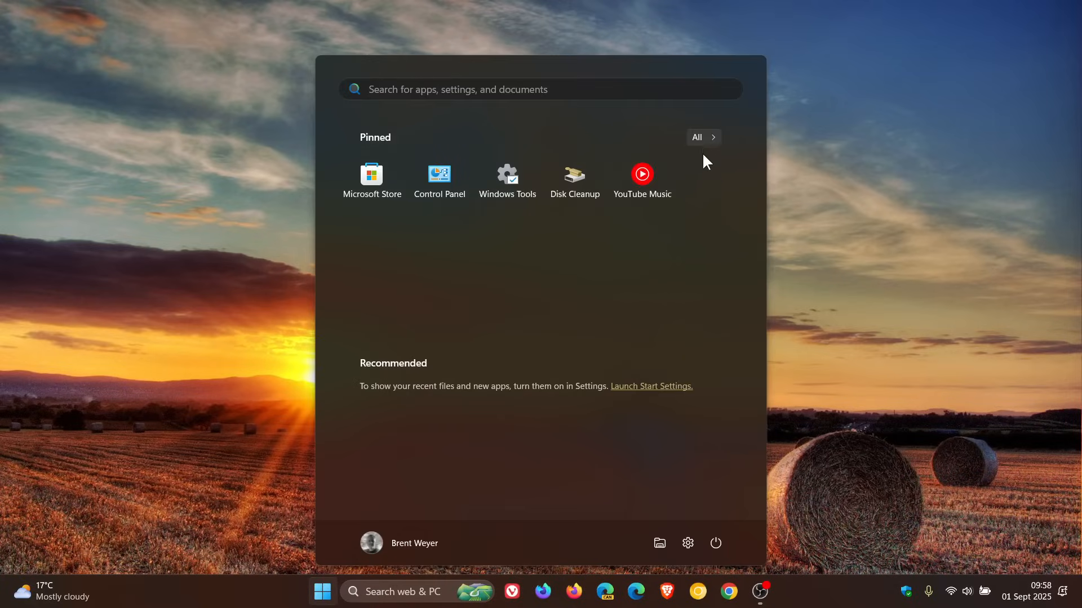
{"action": "left_click", "coordinate": [697, 136]}
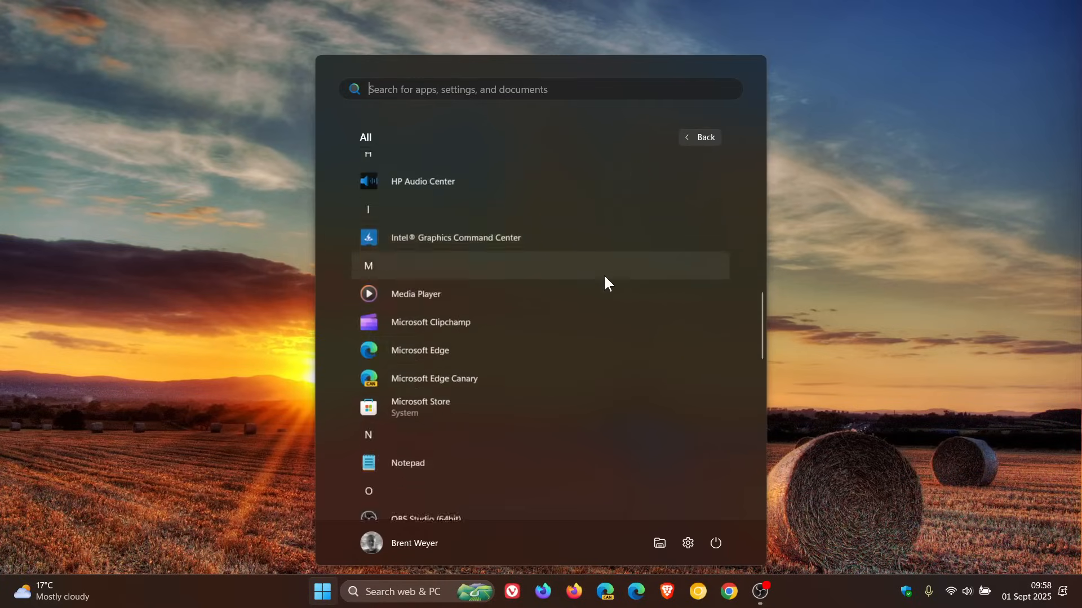
{"action": "scroll", "scroll_direction": "down", "scroll_amount": 3}
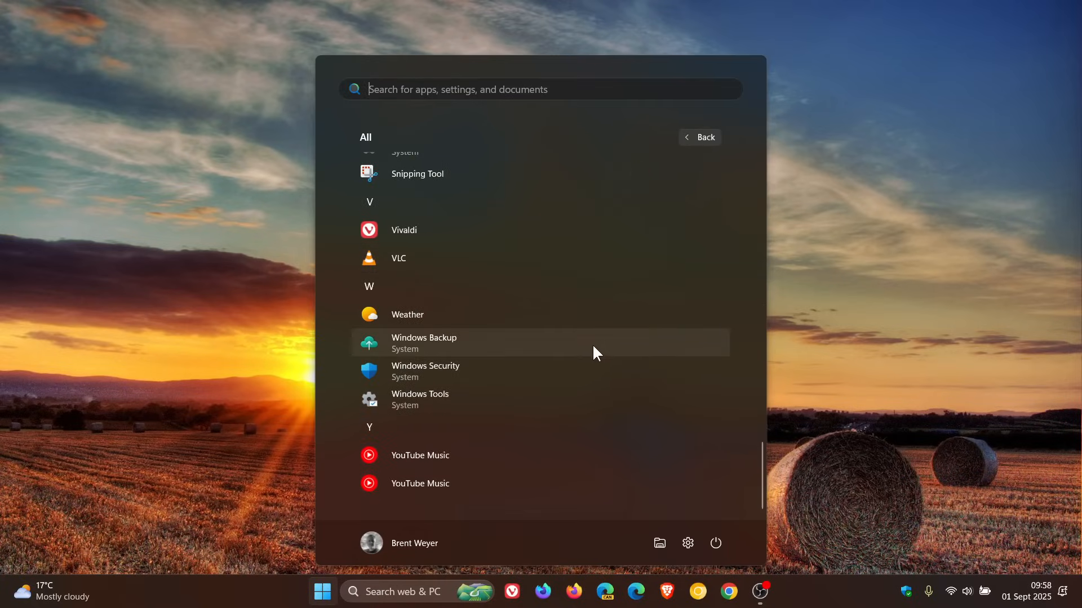
{"action": "left_click", "coordinate": [424, 343]}
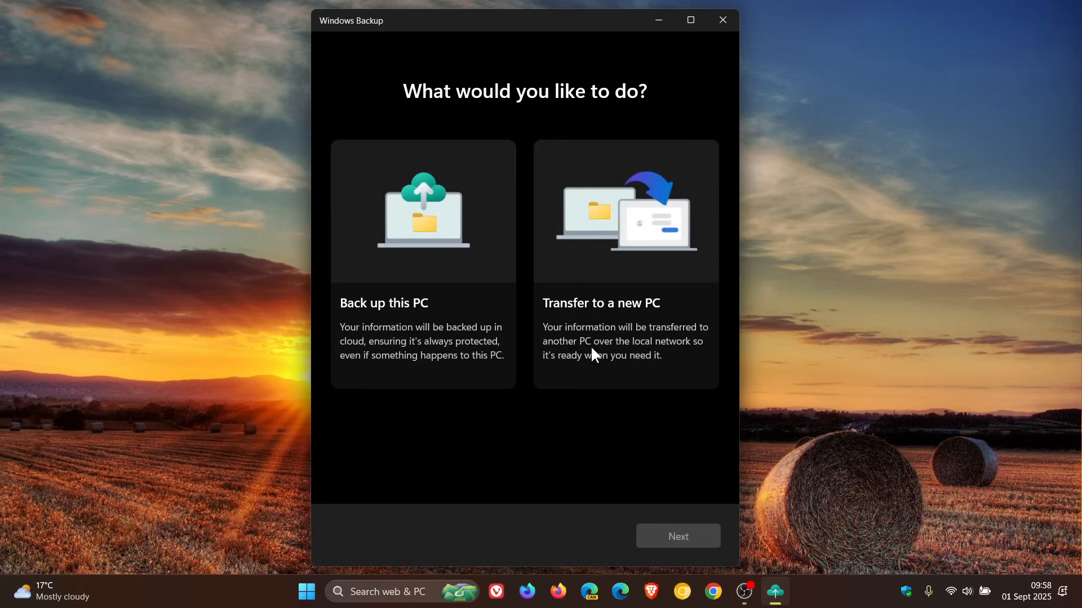
{"action": "mouse_move", "coordinate": [634, 264]}
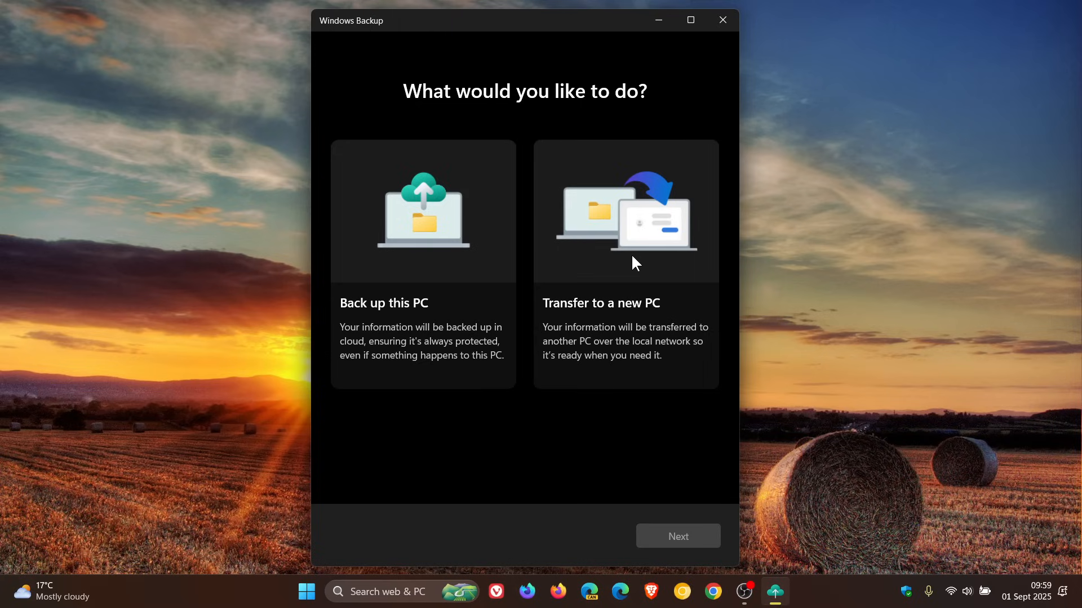
{"action": "mouse_move", "coordinate": [597, 344]}
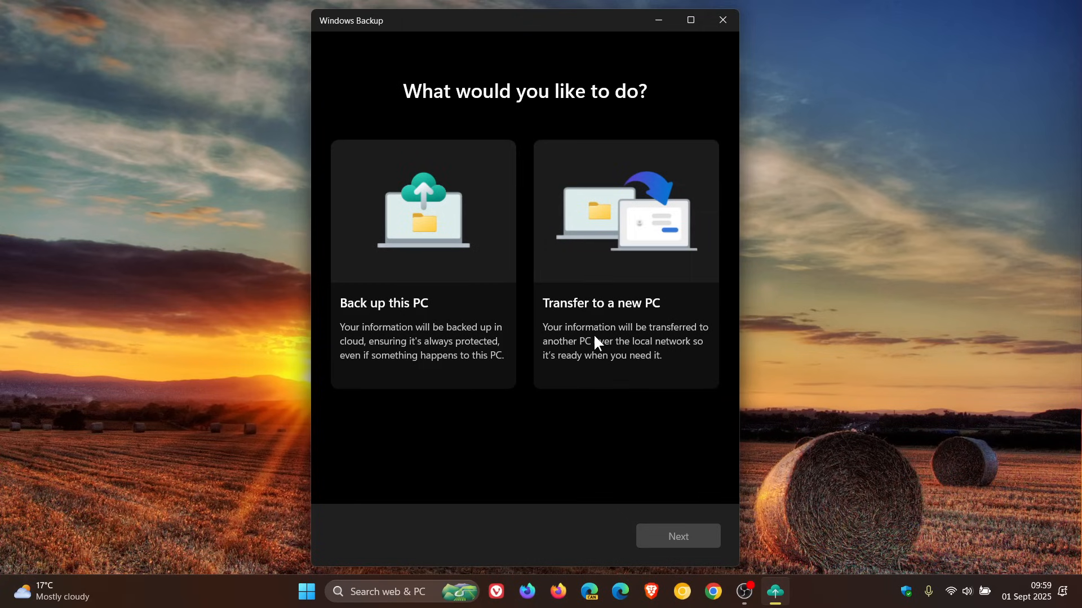
{"action": "mouse_move", "coordinate": [599, 363]}
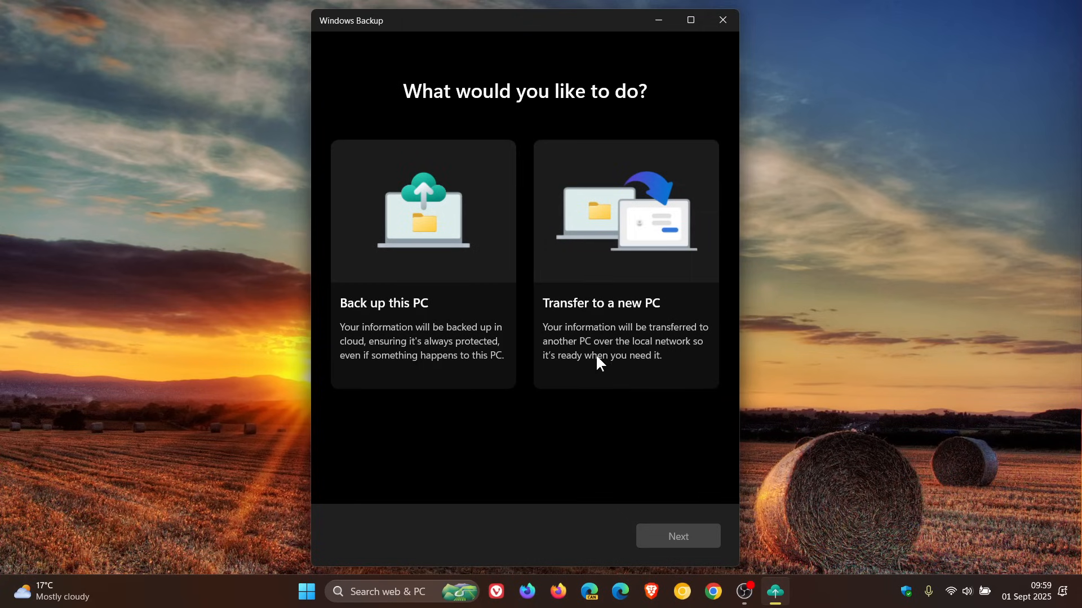
{"action": "mouse_move", "coordinate": [567, 385]}
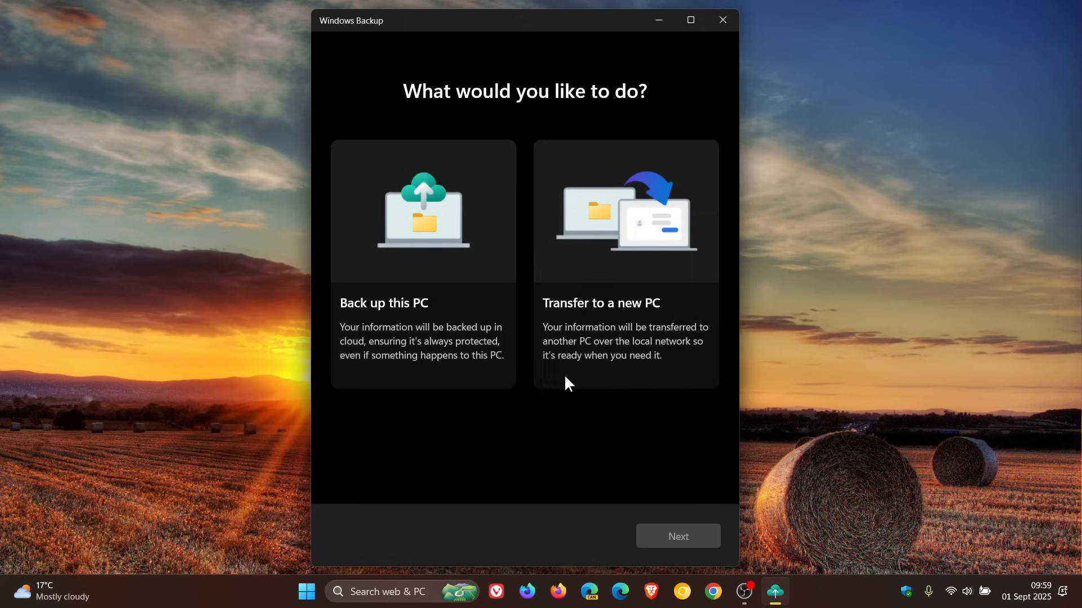
{"action": "mouse_move", "coordinate": [672, 369]}
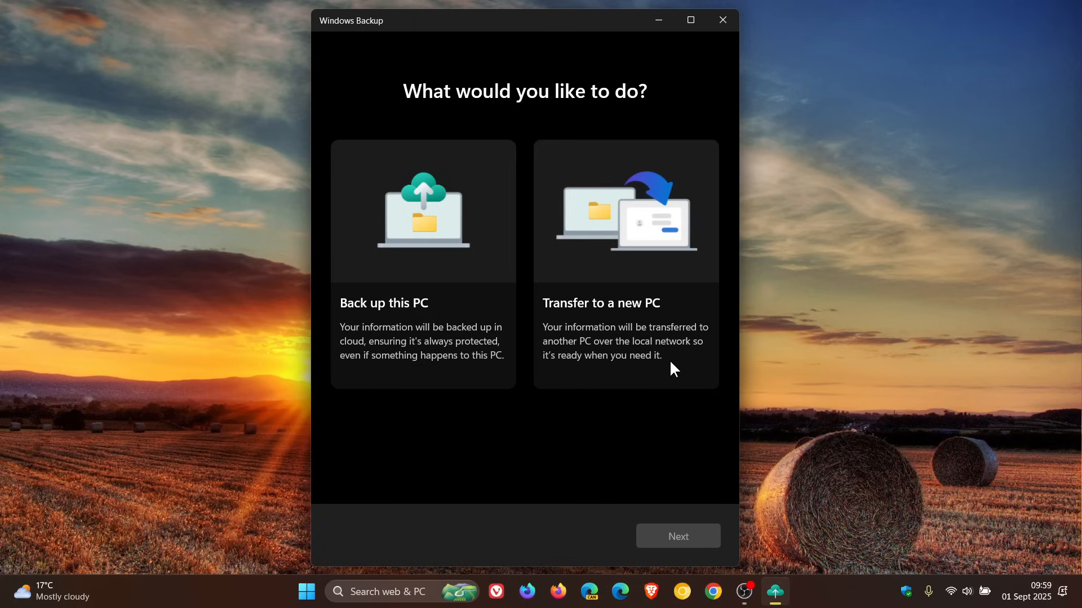
{"action": "mouse_move", "coordinate": [904, 267]}
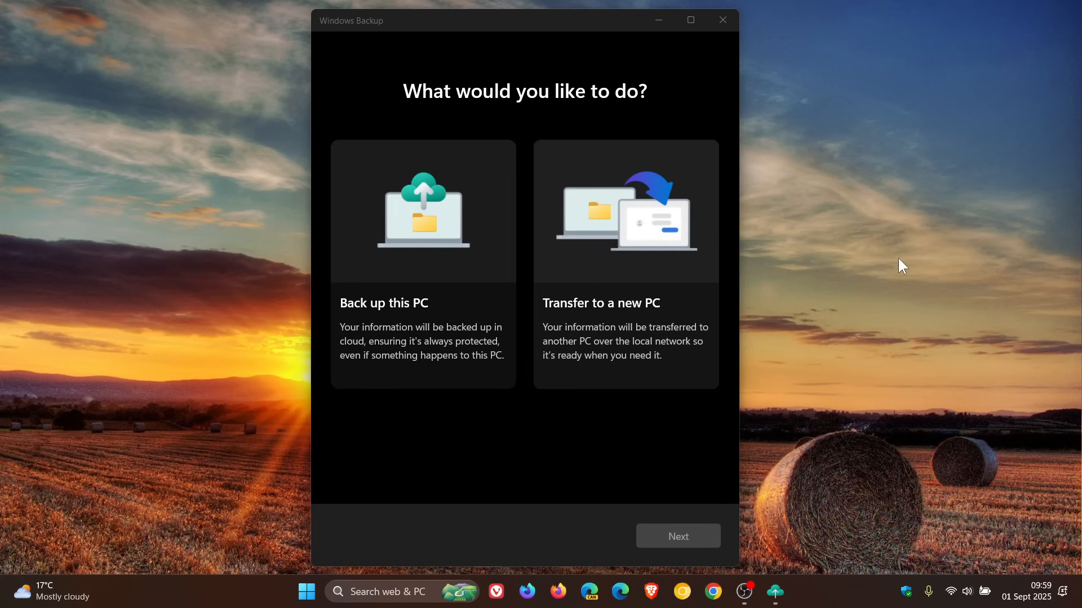
{"action": "mouse_move", "coordinate": [722, 19]}
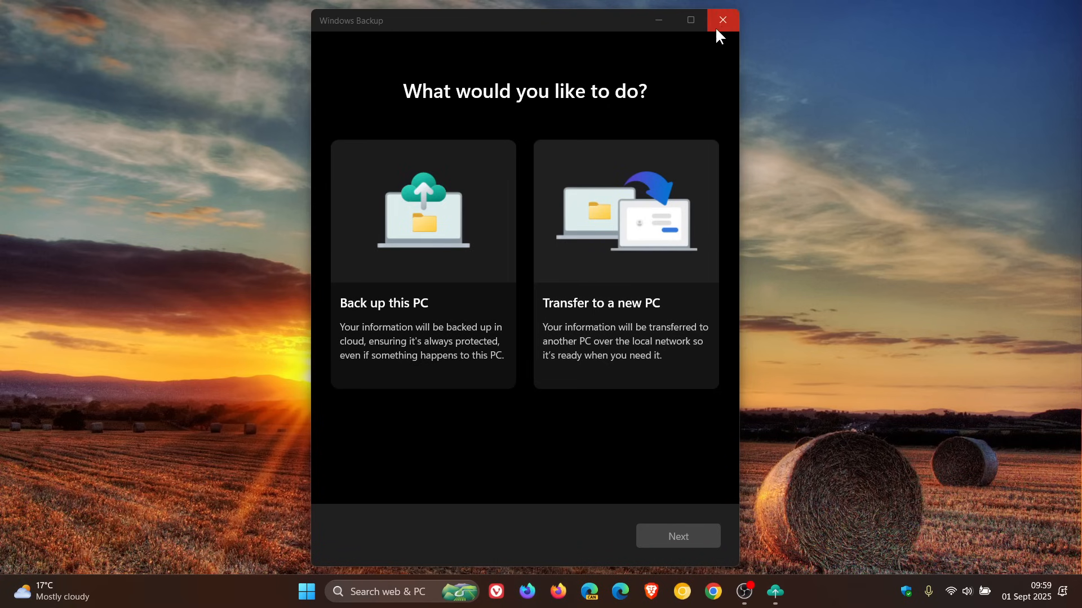
Close Windows Backup and open Control Panel's 'Turn Windows features on or off' dialog.
{"action": "left_click", "coordinate": [721, 20]}
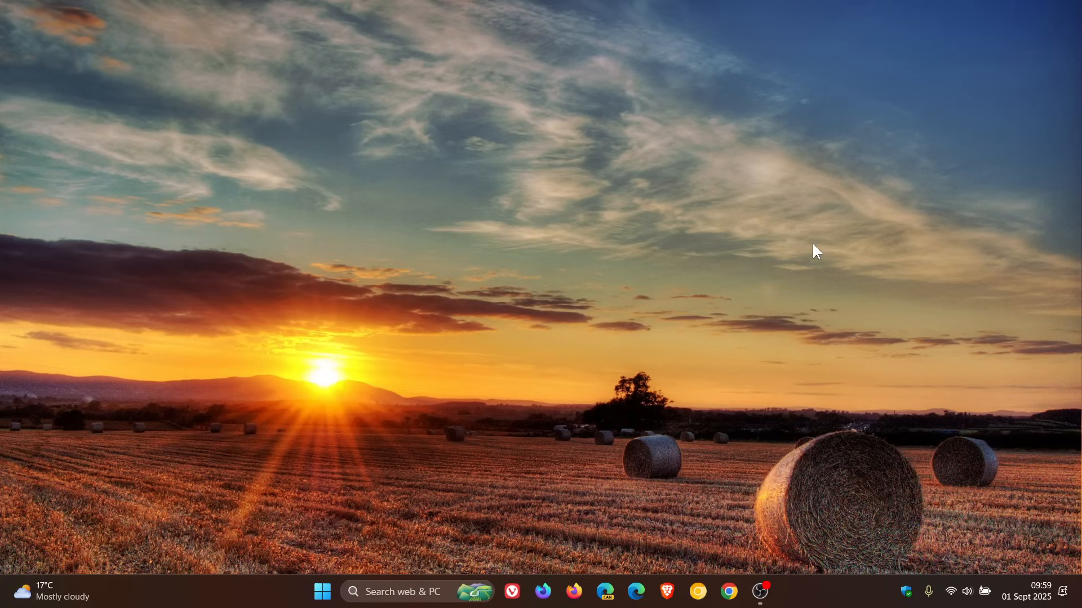
{"action": "mouse_move", "coordinate": [820, 250]}
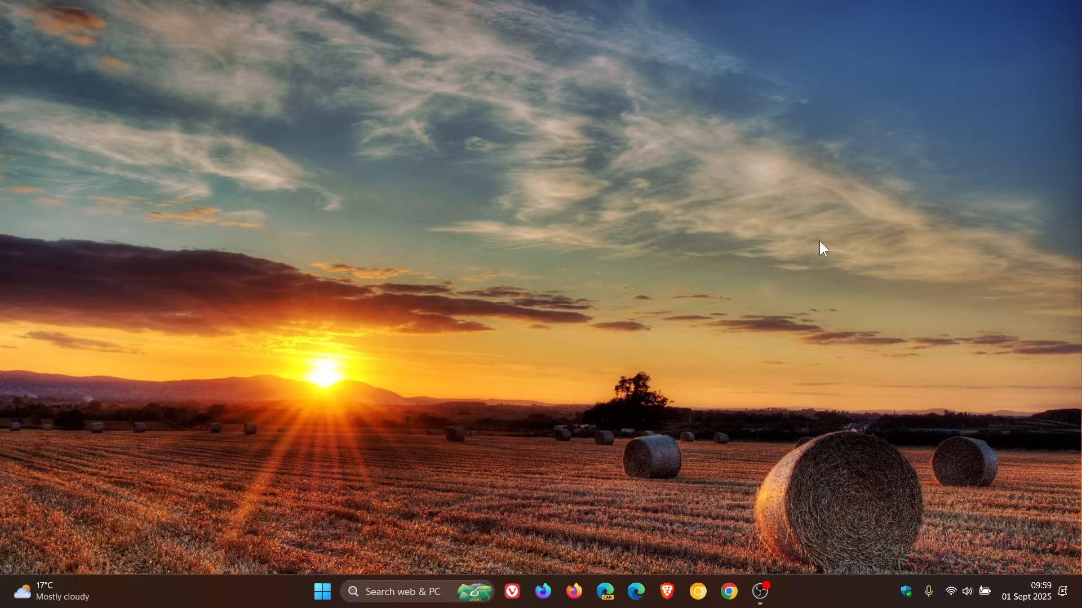
{"action": "left_click", "coordinate": [322, 592]}
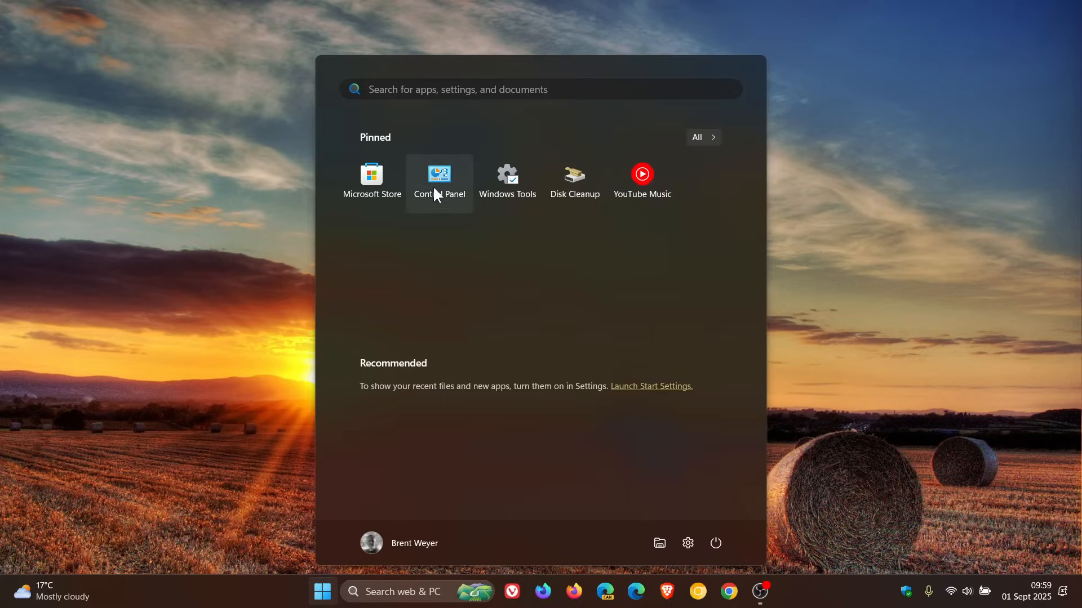
{"action": "left_click", "coordinate": [439, 178]}
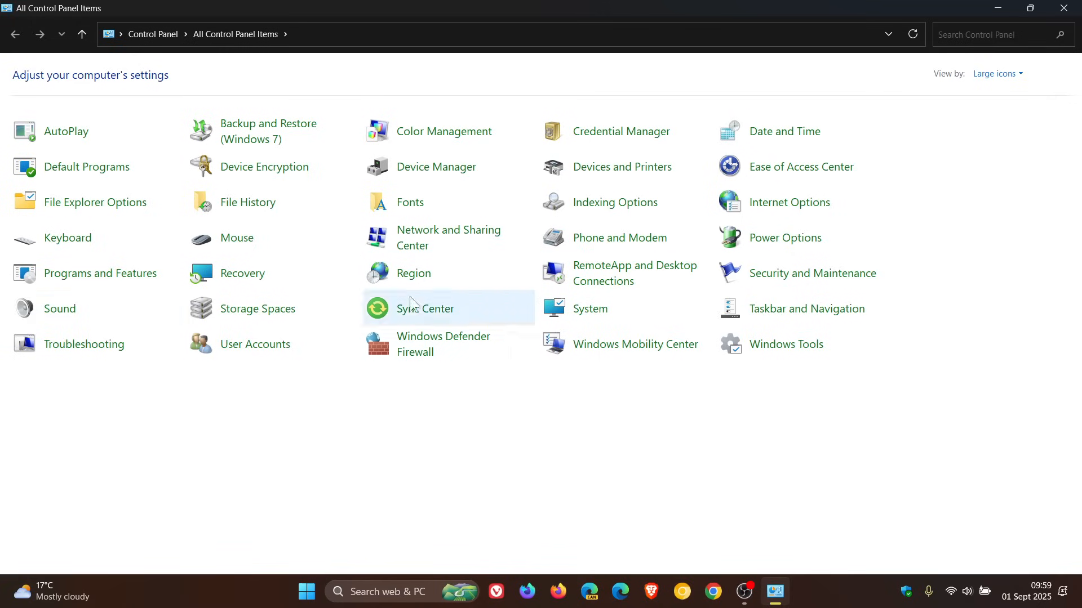
{"action": "left_click", "coordinate": [99, 273]}
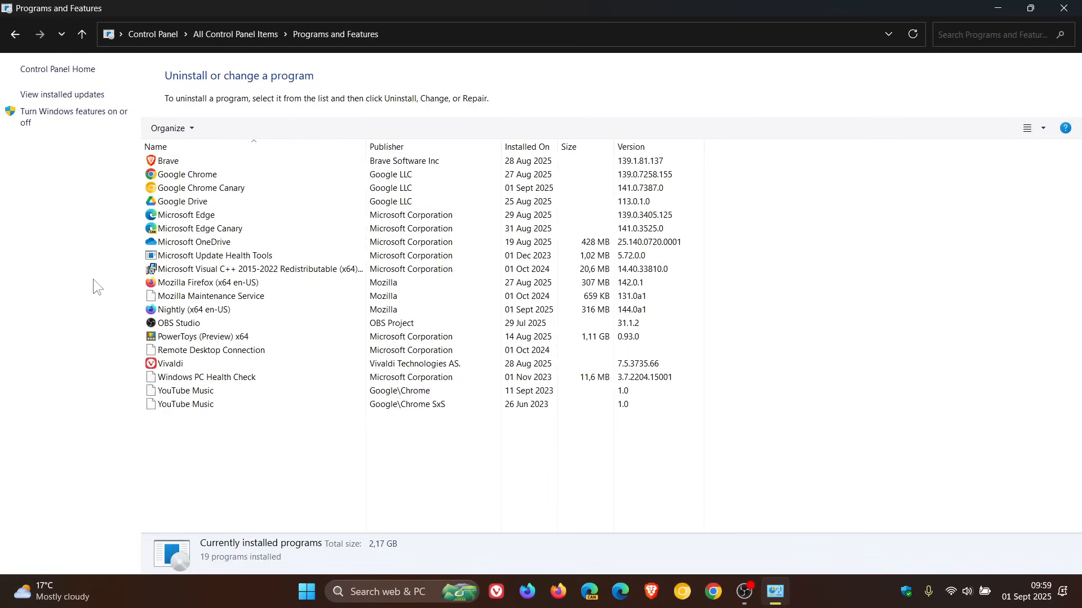
{"action": "left_click", "coordinate": [72, 111]}
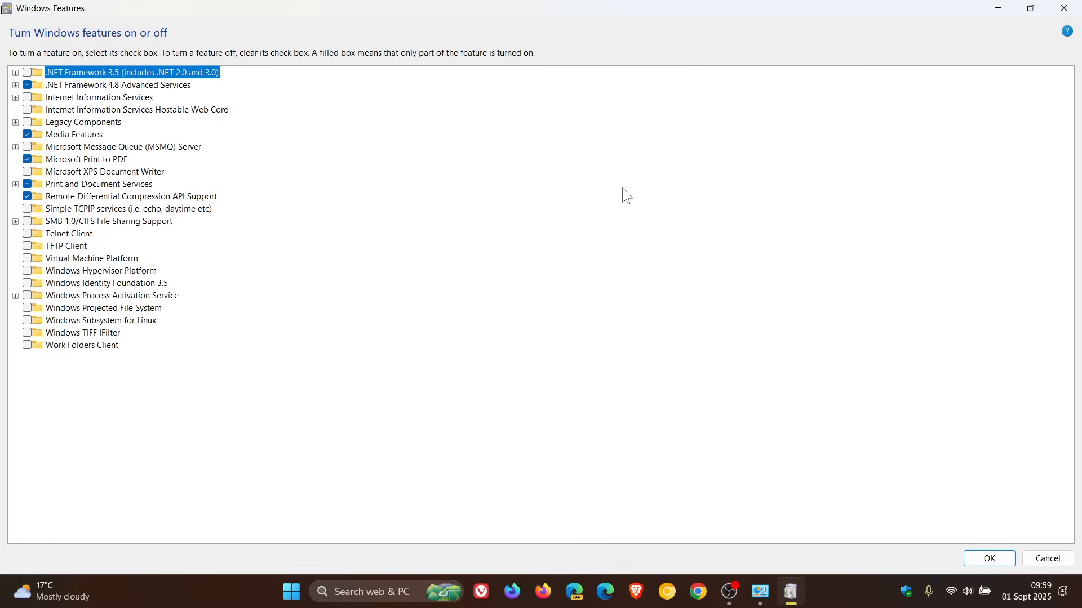
{"action": "mouse_move", "coordinate": [105, 283]}
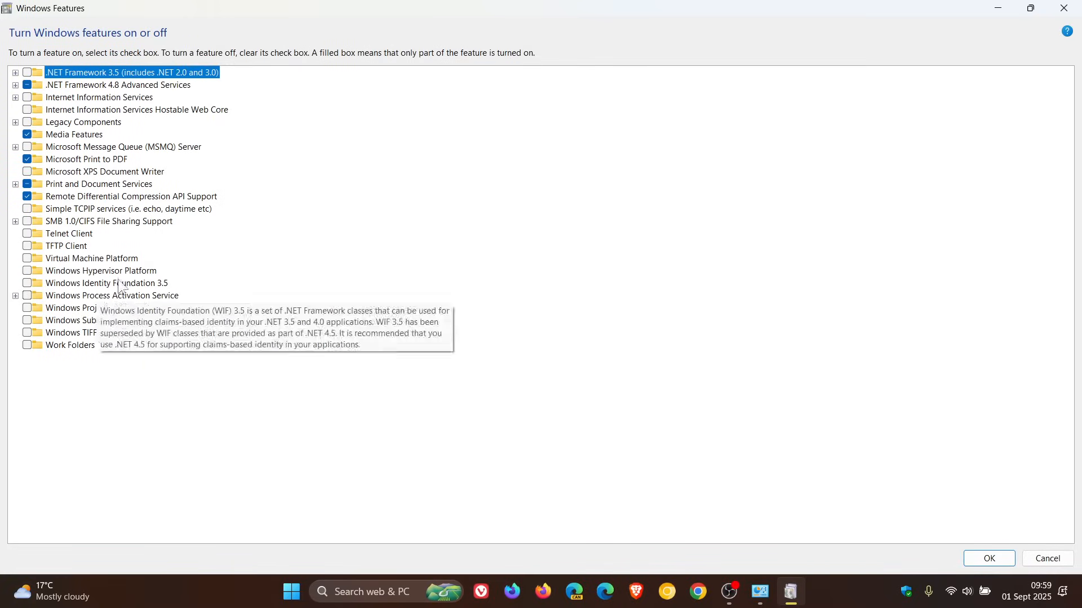
{"action": "mouse_move", "coordinate": [517, 271]}
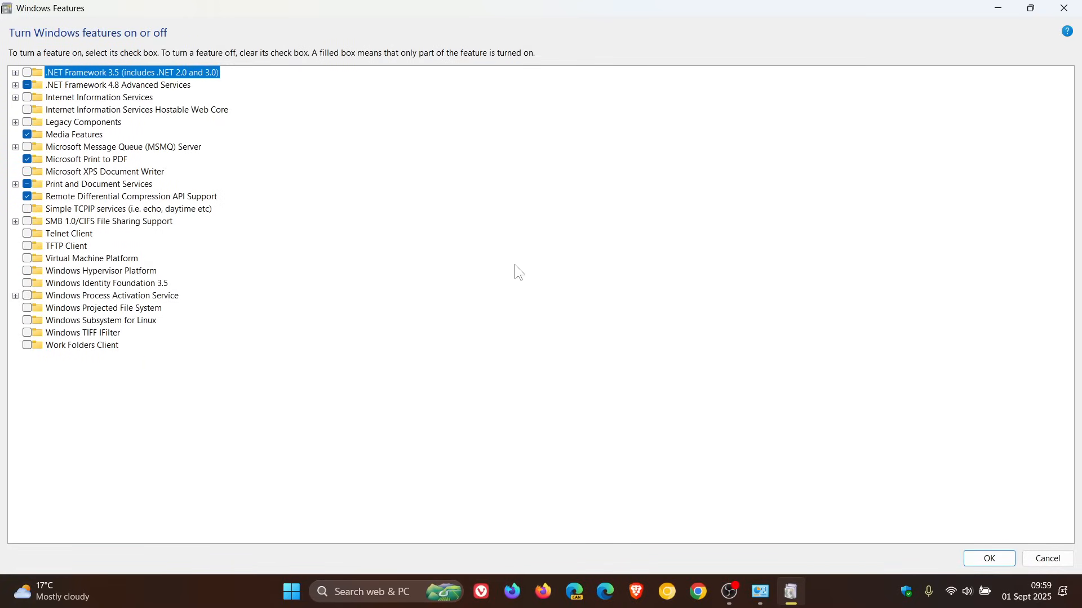
{"action": "mouse_move", "coordinate": [550, 266]}
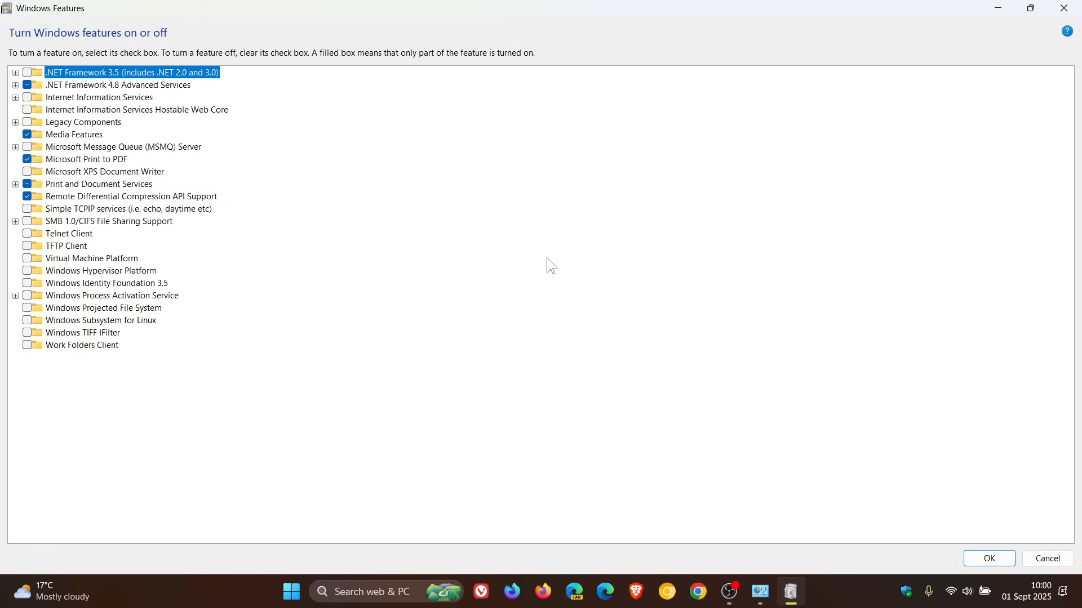
{"action": "mouse_move", "coordinate": [605, 278]}
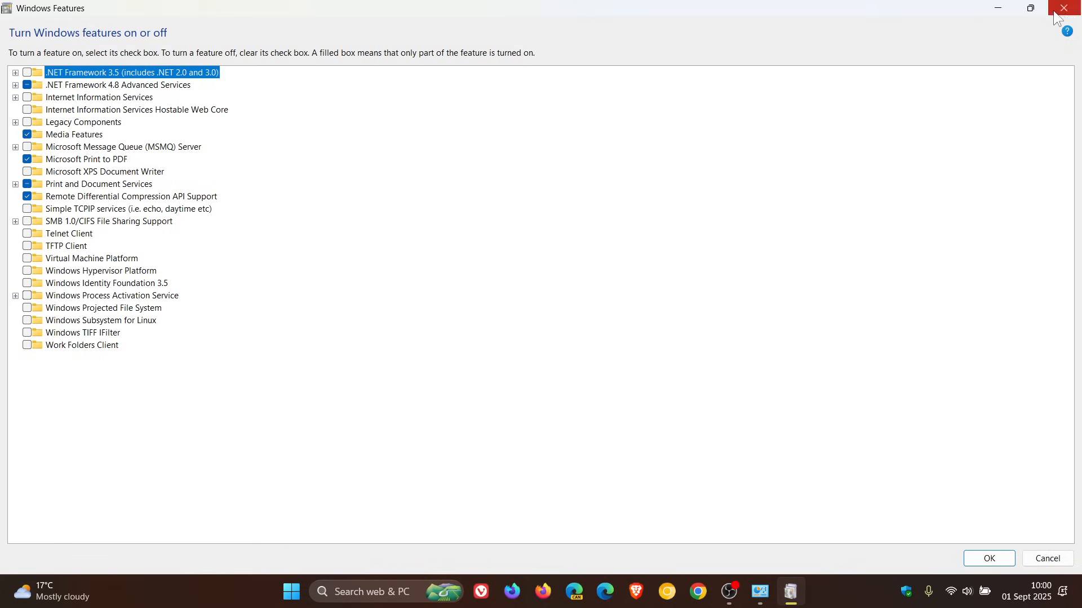
Close the Windows Features dialog without changing any components.
{"action": "left_click", "coordinate": [1073, 7]}
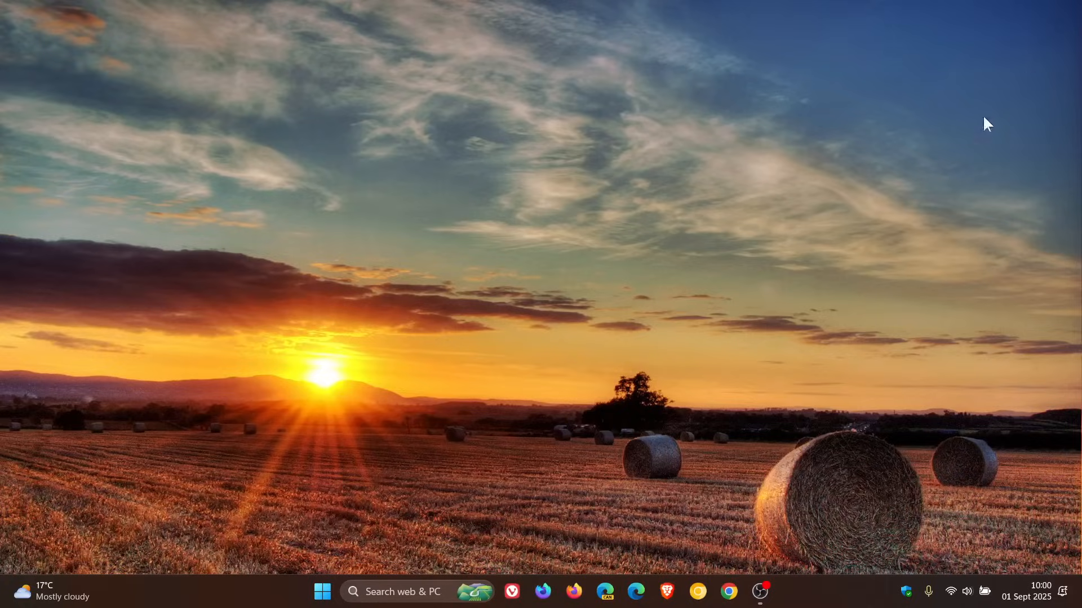
{"action": "mouse_move", "coordinate": [857, 290]}
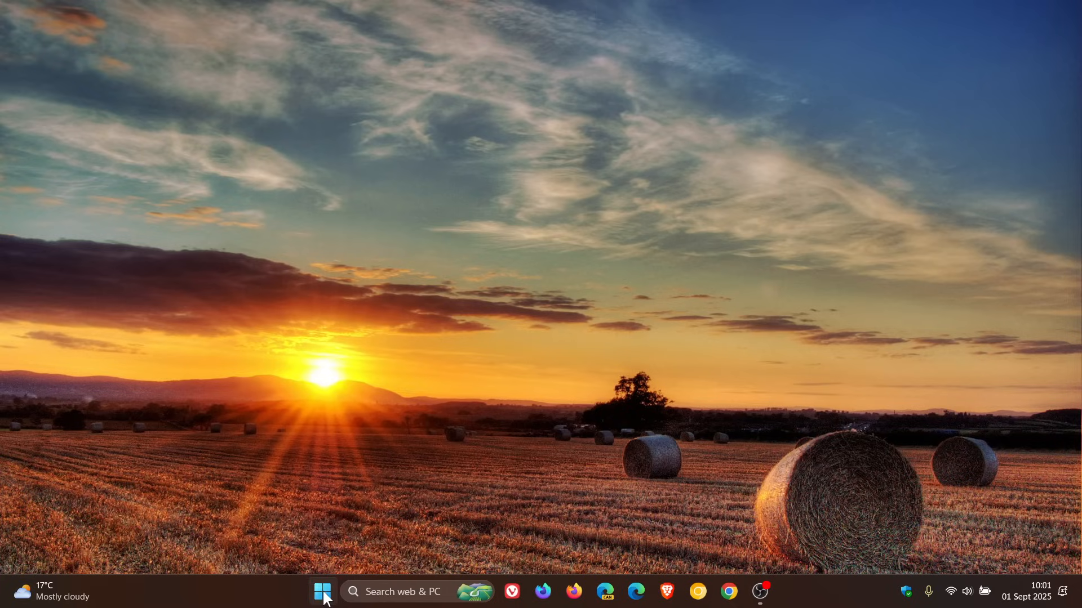
{"action": "left_click", "coordinate": [322, 592]}
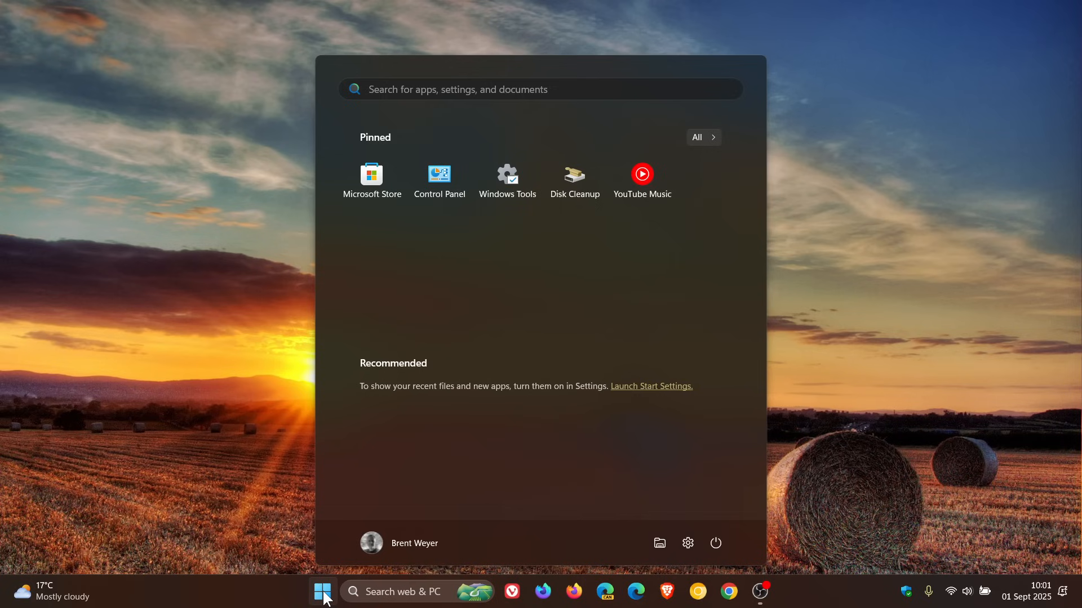
{"action": "mouse_move", "coordinate": [421, 445]}
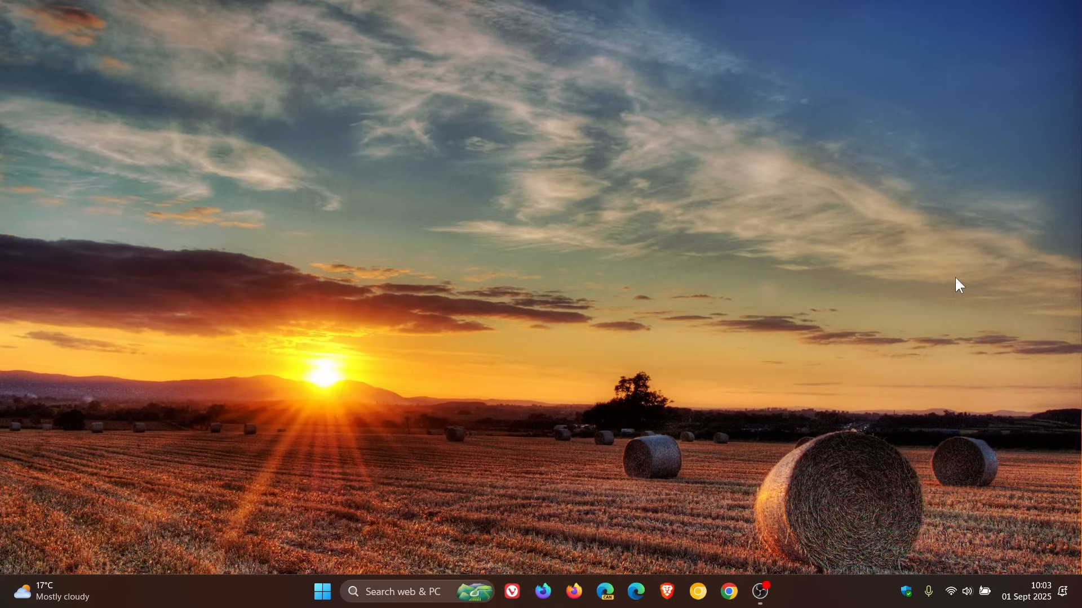
{"action": "mouse_move", "coordinate": [824, 354]}
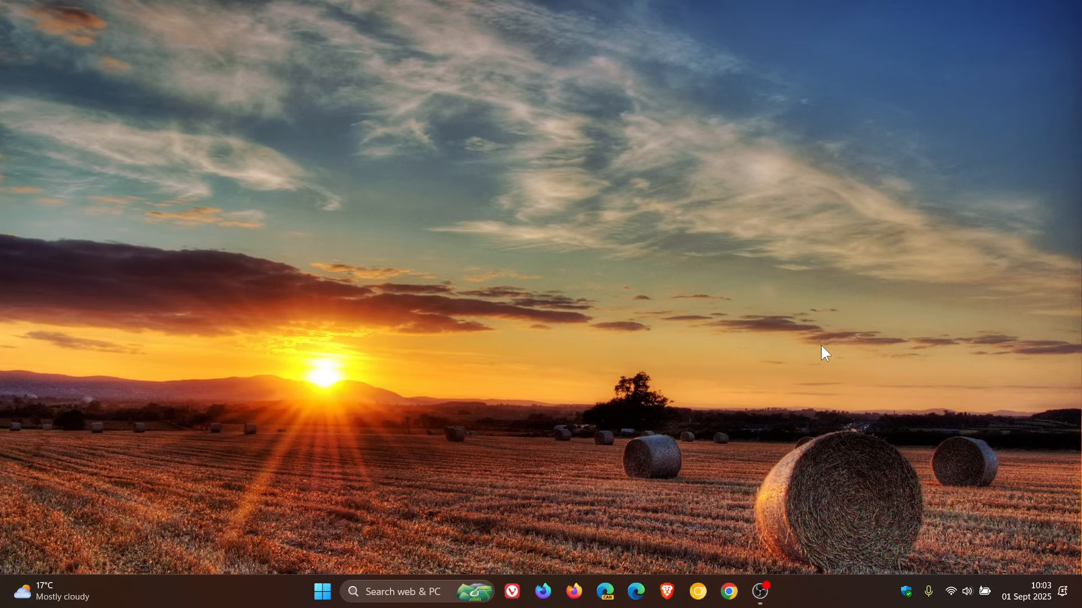